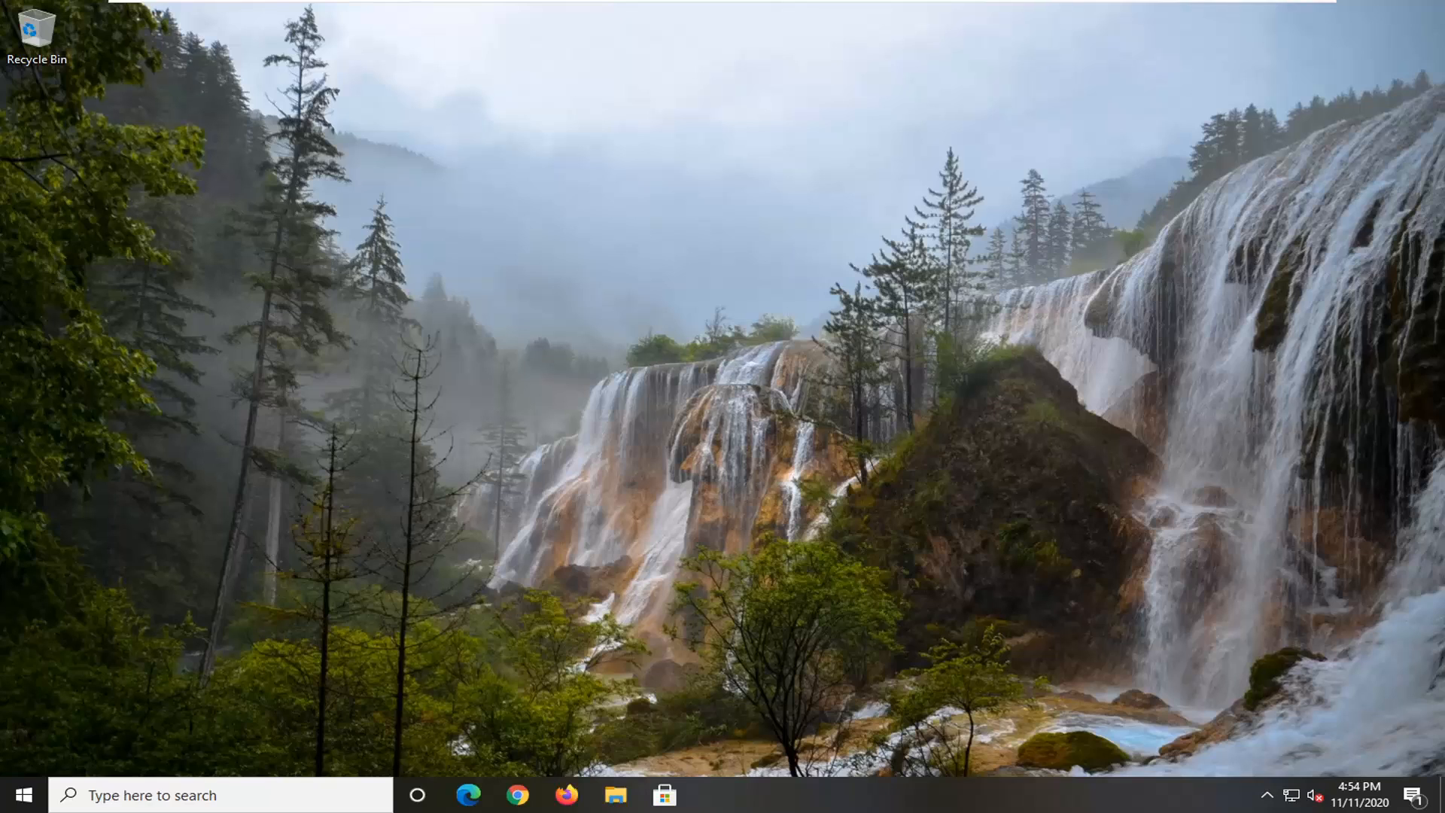
pyautogui.moveTo(23, 795)
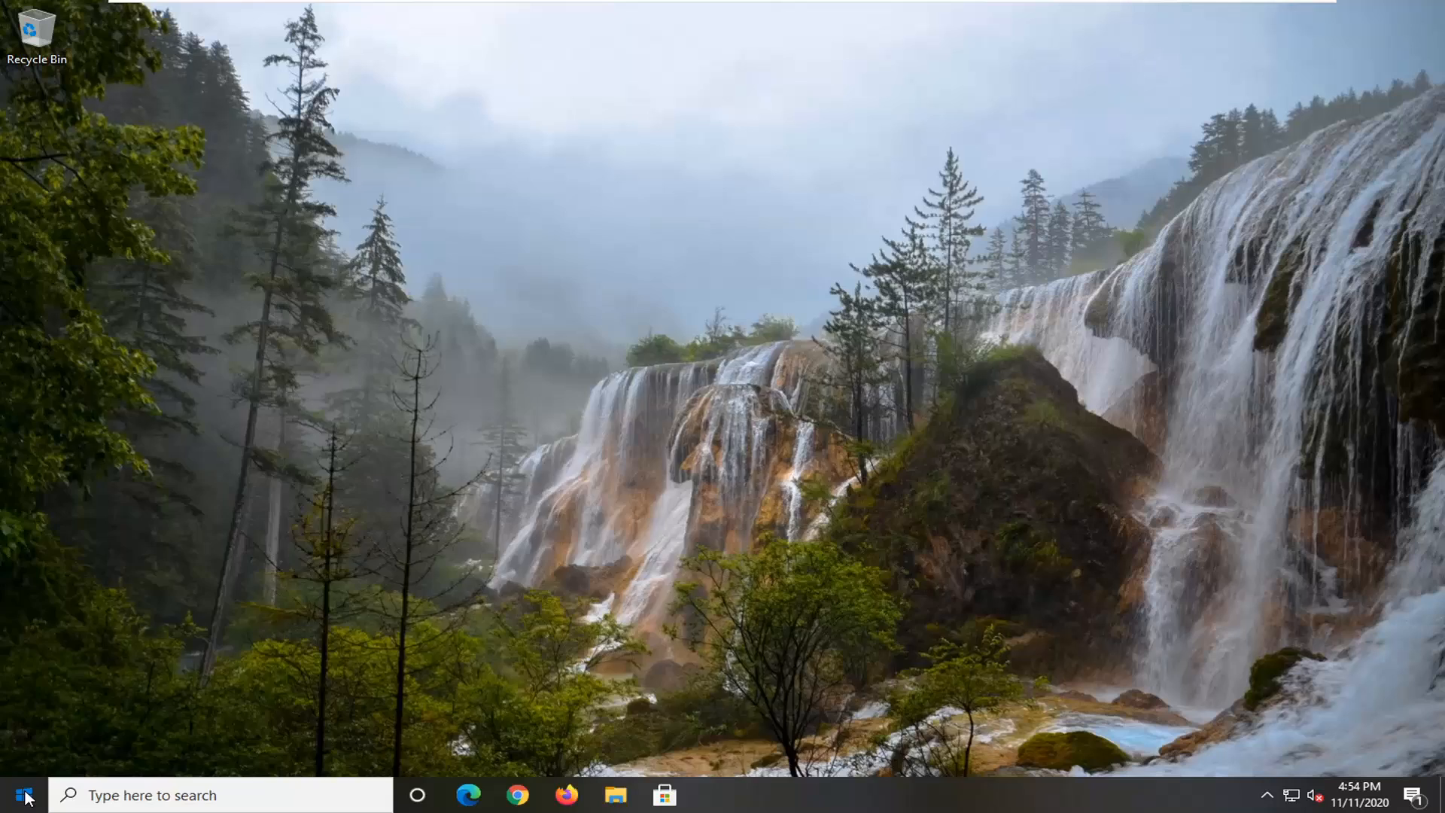
# Step: Search the Start menu for 'services' to bring up the Services app
pyautogui.write('services')
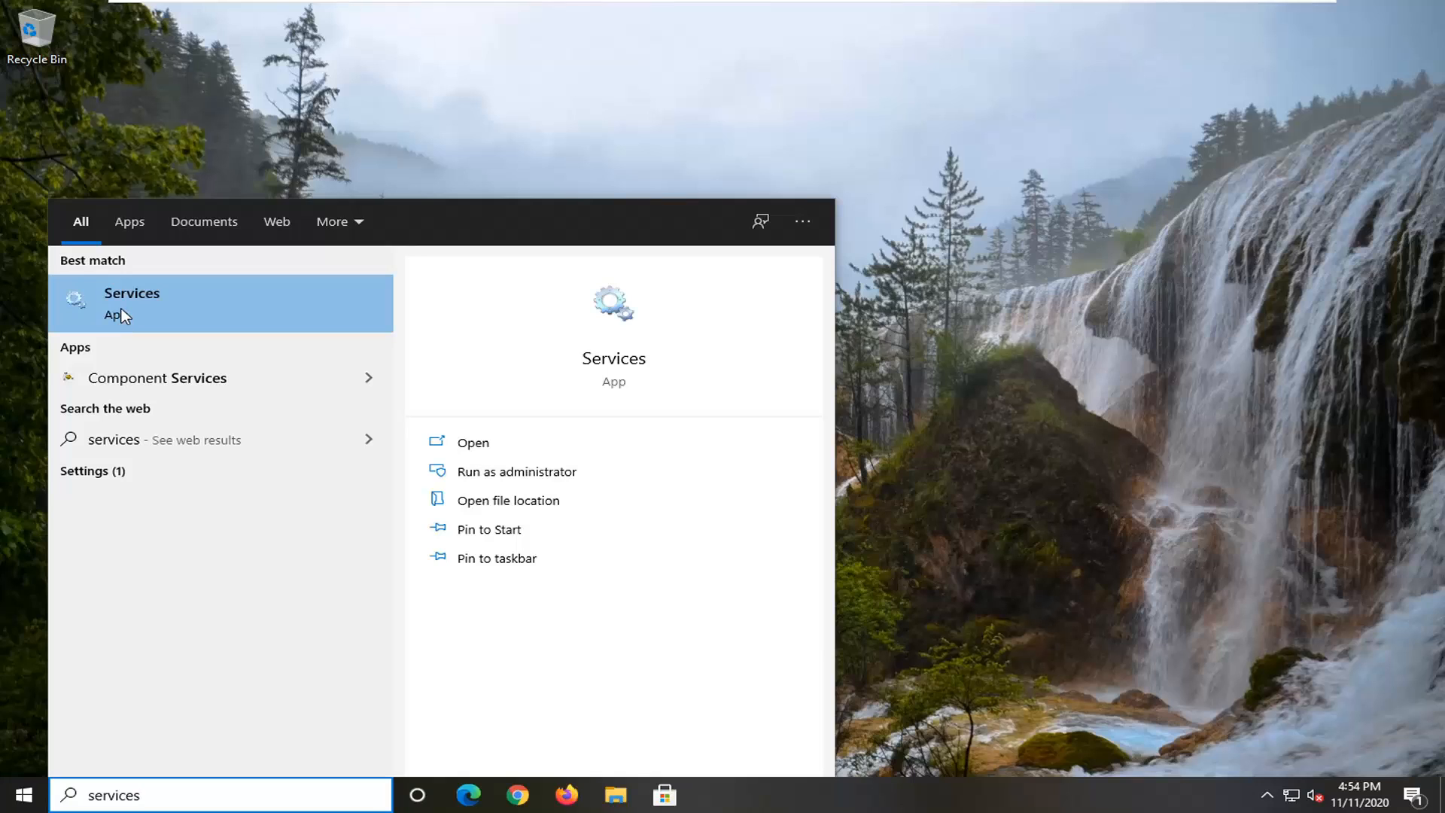
pyautogui.moveTo(188, 311)
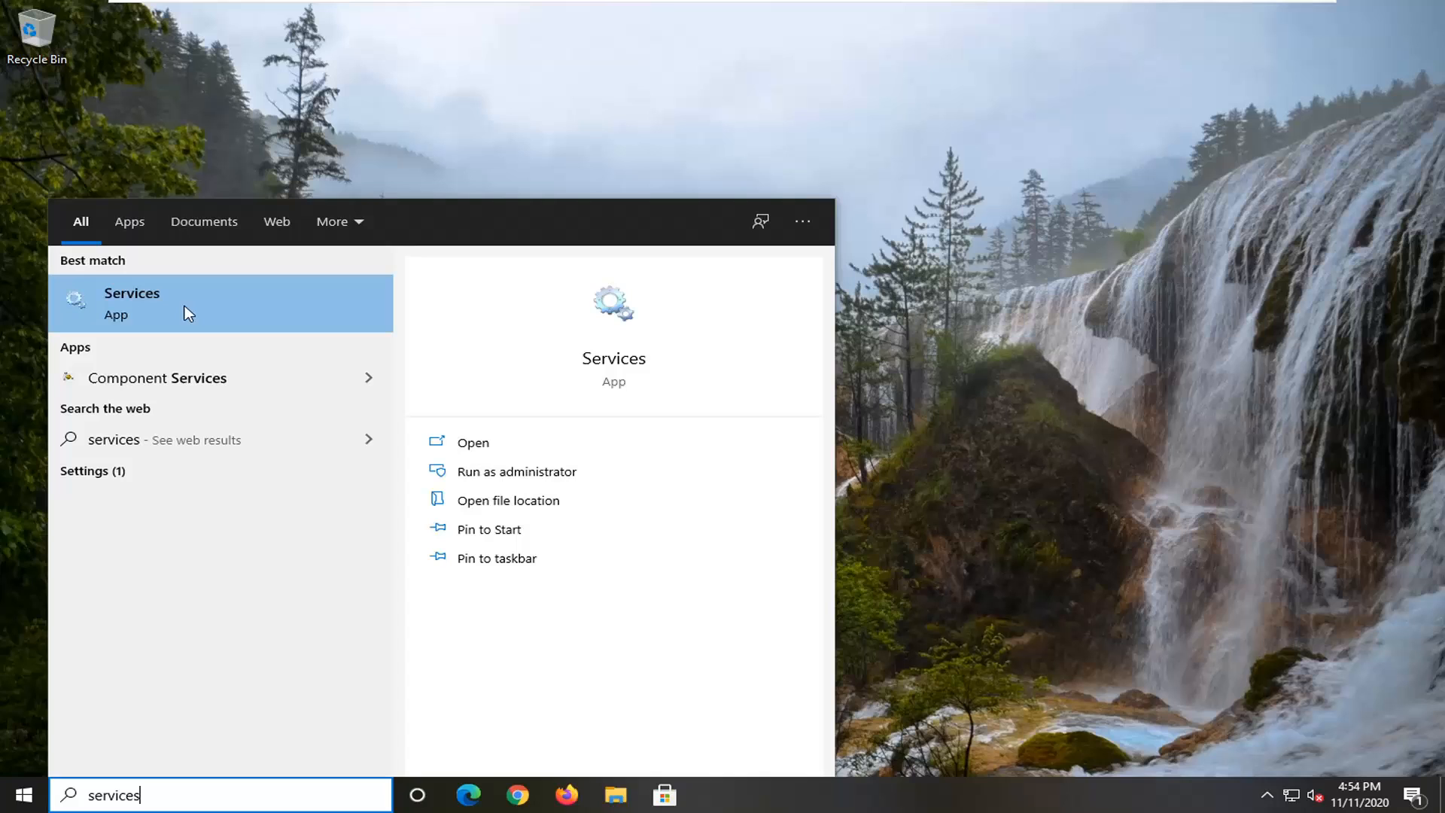
pyautogui.moveTo(180, 313)
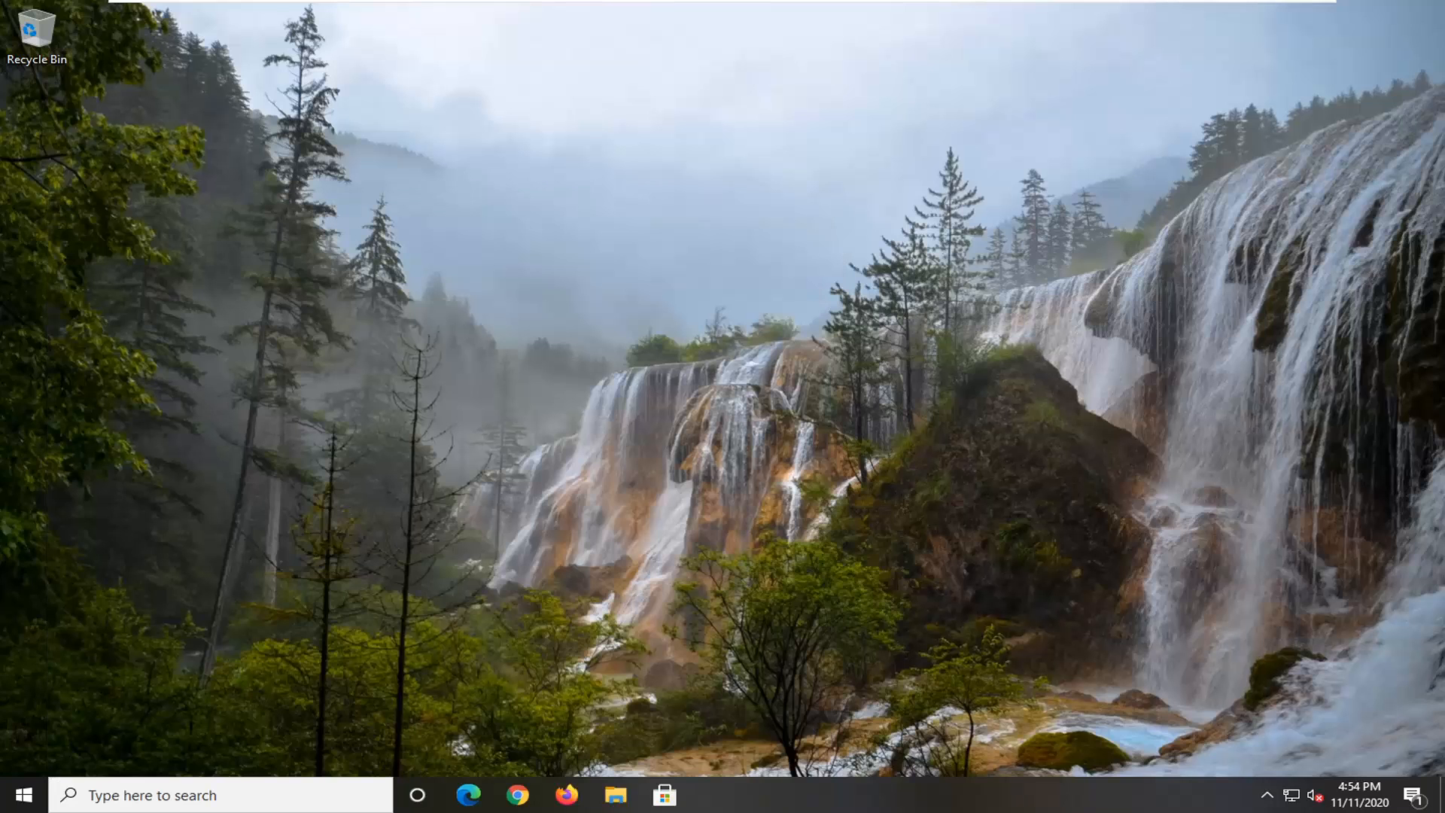
# Step: Open Services, scroll to the Network entries and select Network Connection Broker
pyautogui.click(714, 794)
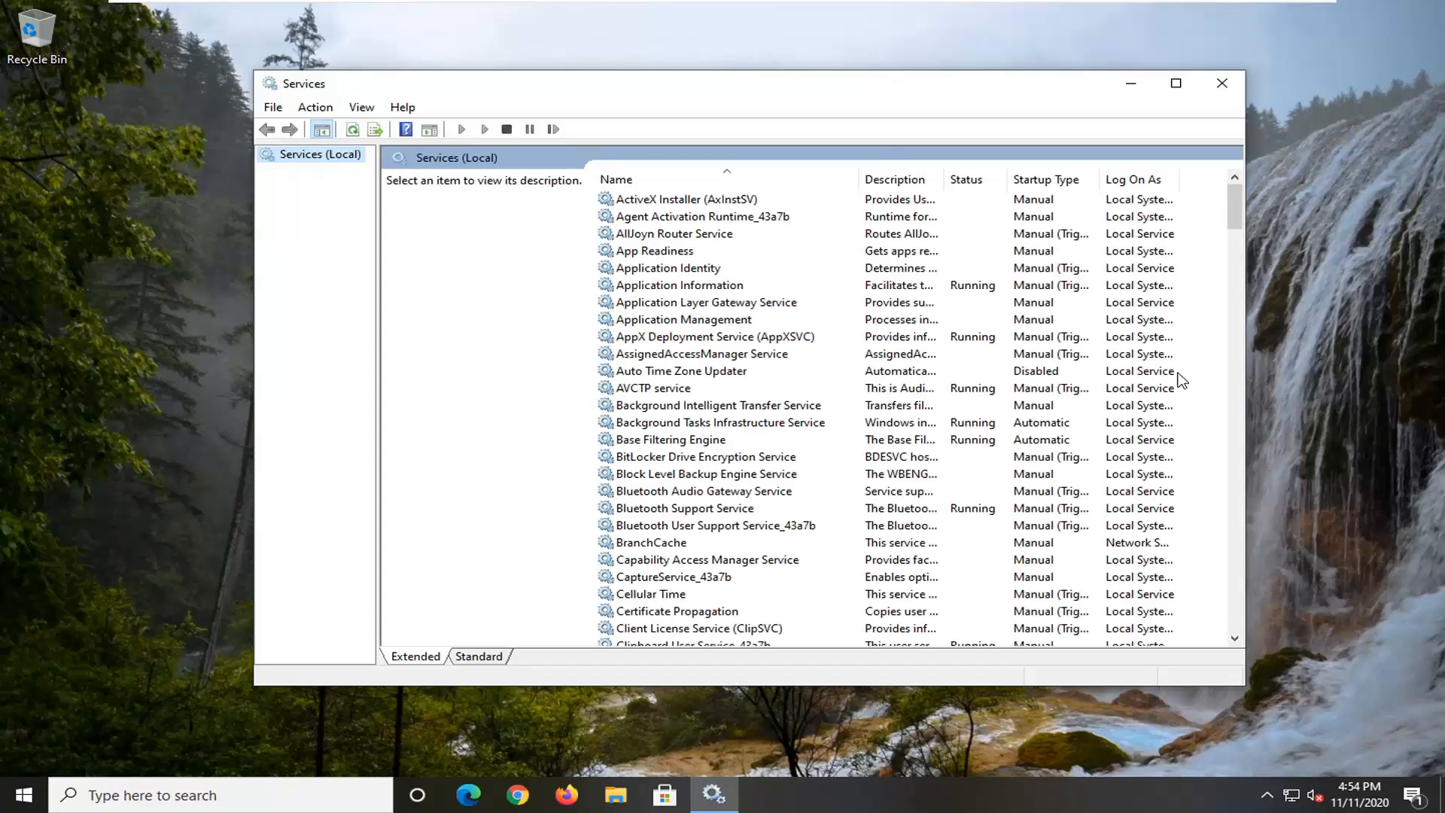
pyautogui.moveTo(769, 399)
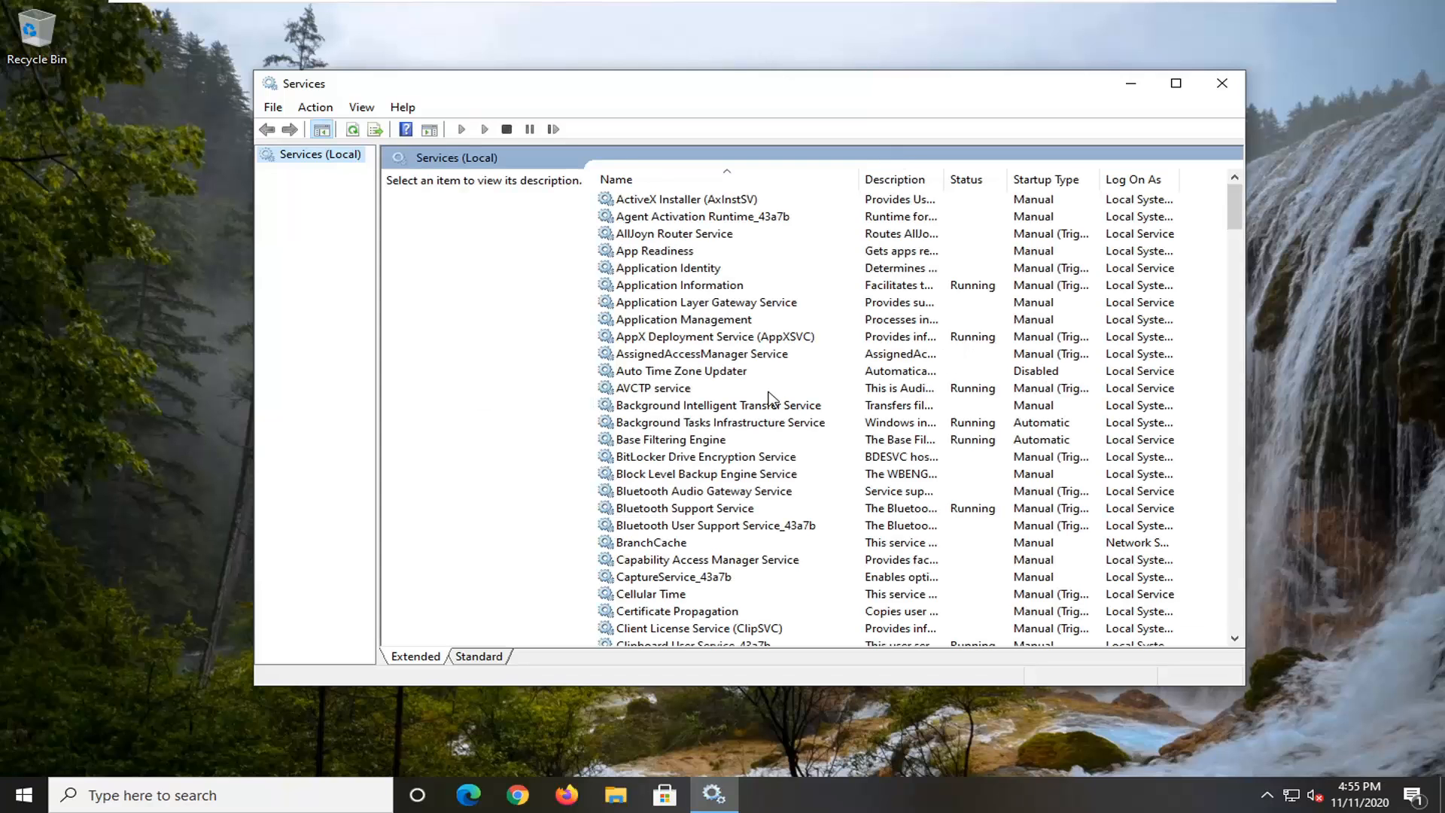
pyautogui.scroll(-3)
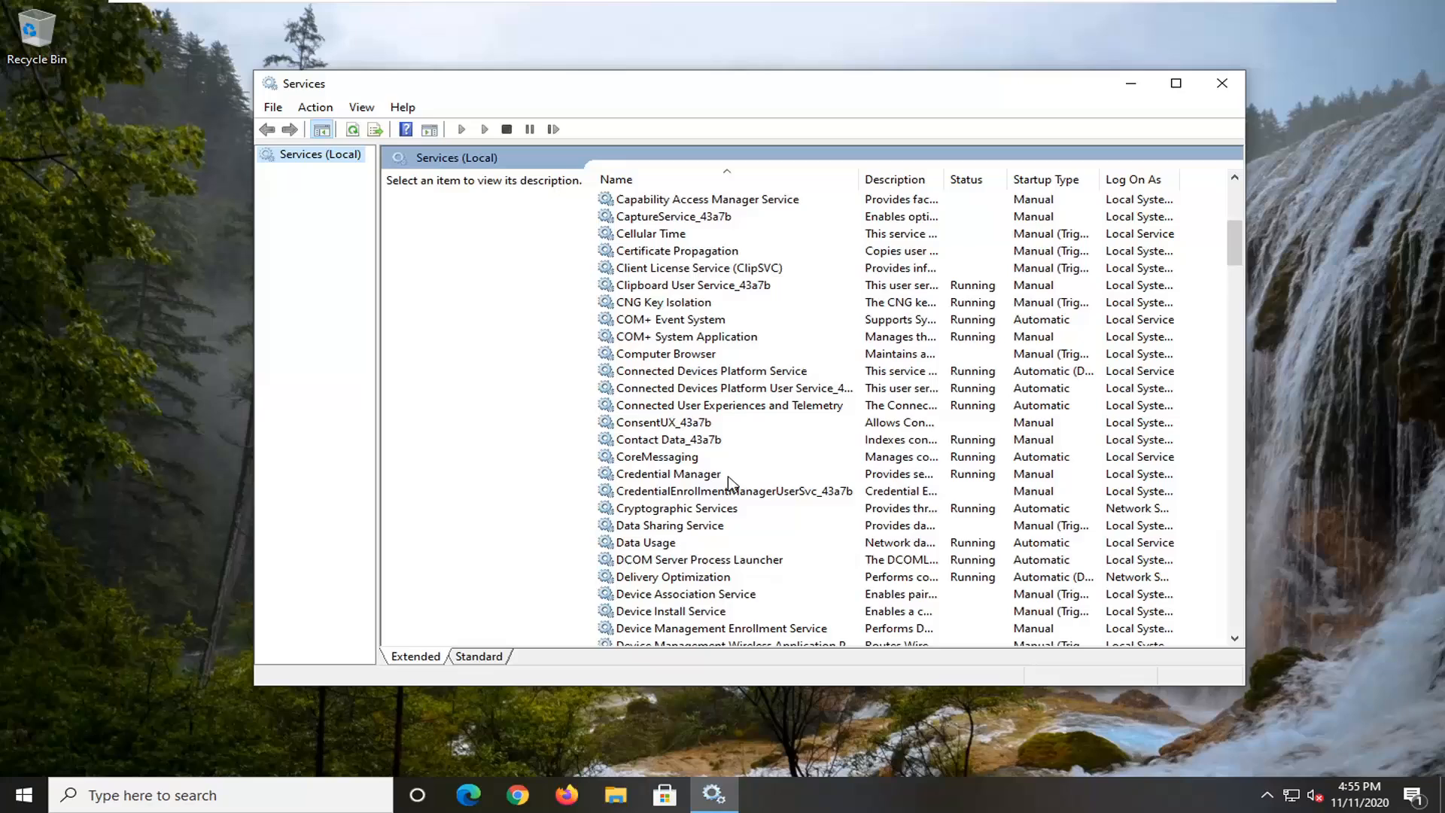
pyautogui.scroll(-3)
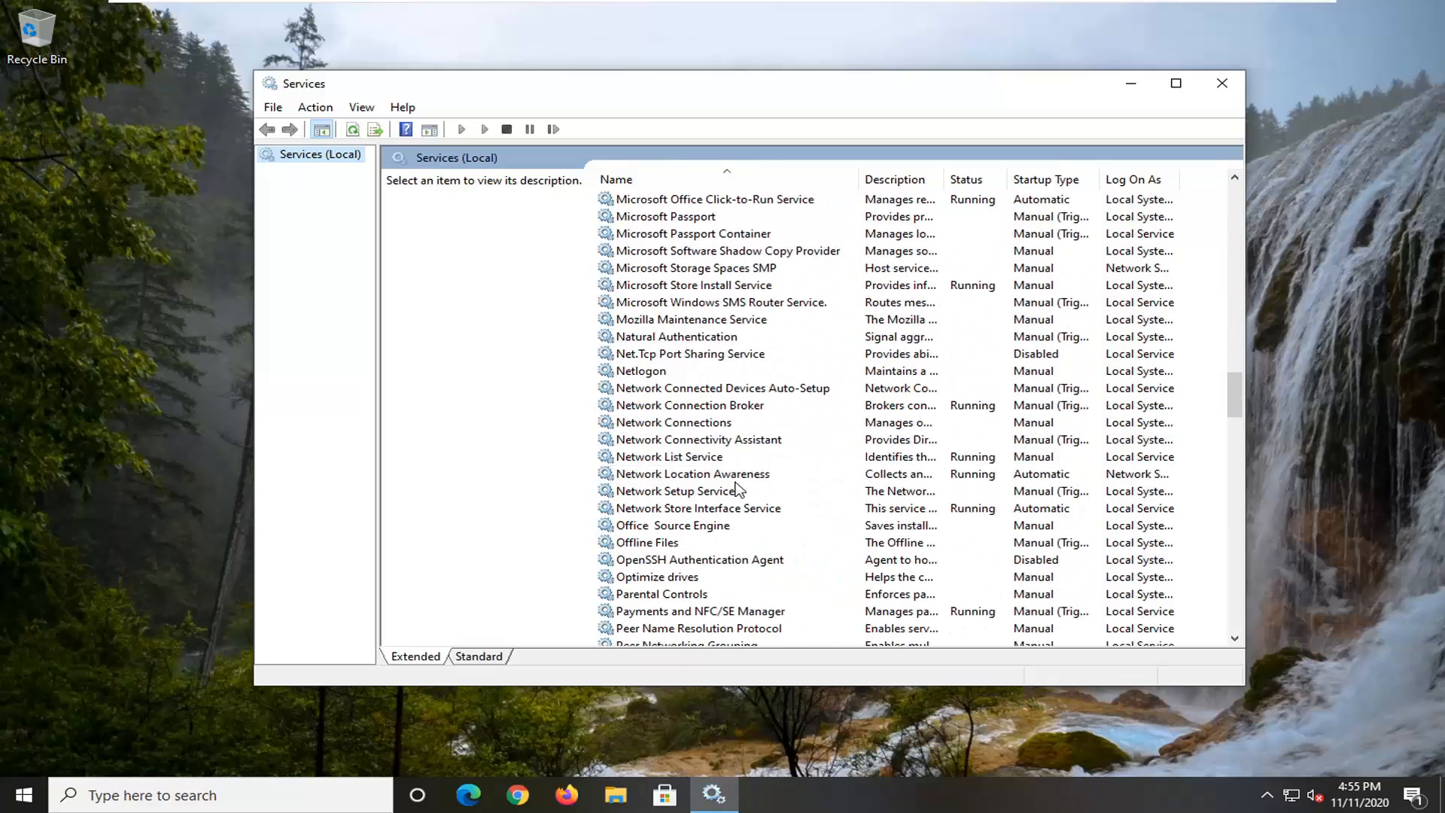
pyautogui.click(689, 405)
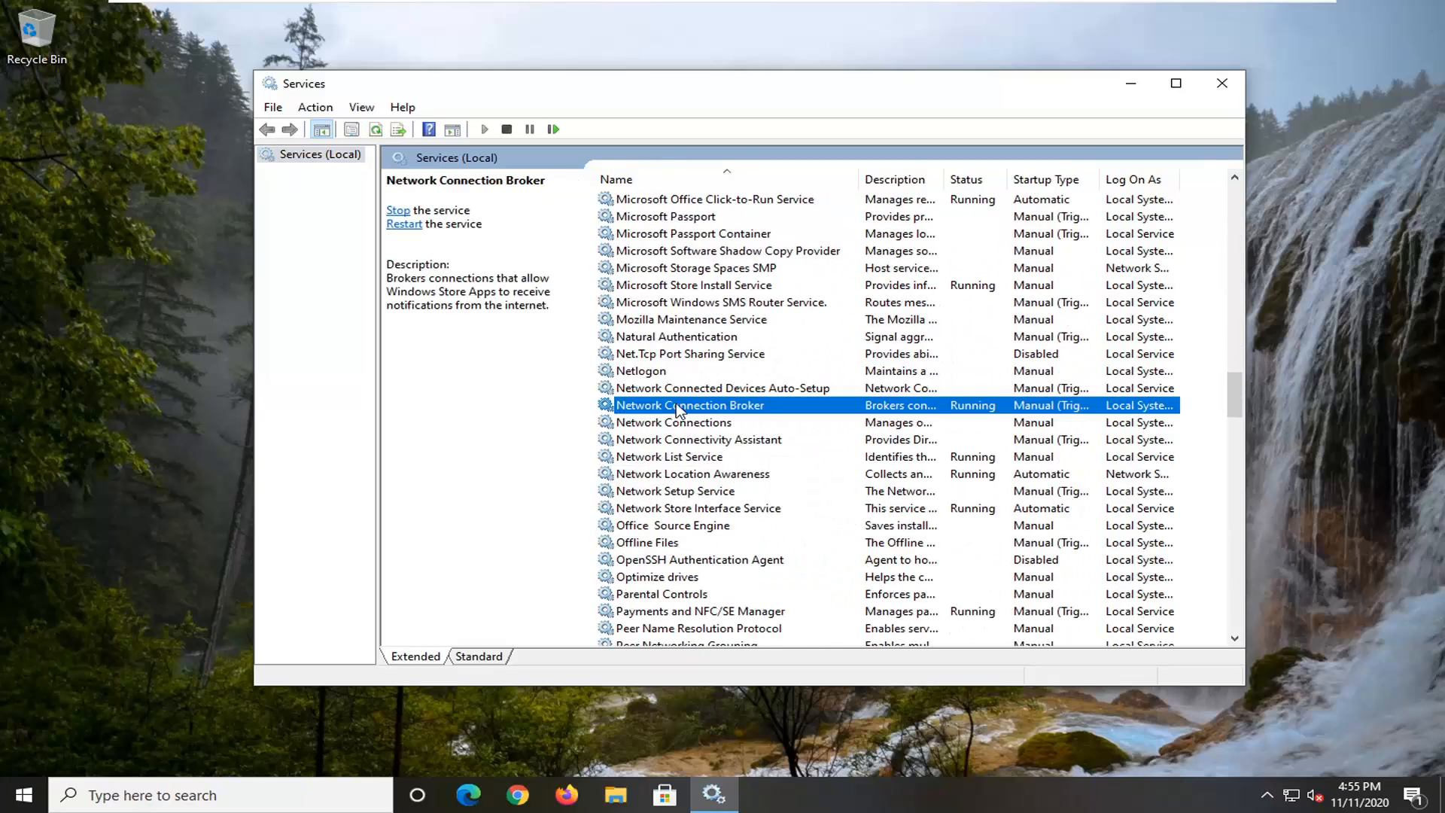
# Step: Set Network Connection Broker's startup type to Automatic, then select Remote Procedure Call (RPC)
pyautogui.doubleClick(689, 404)
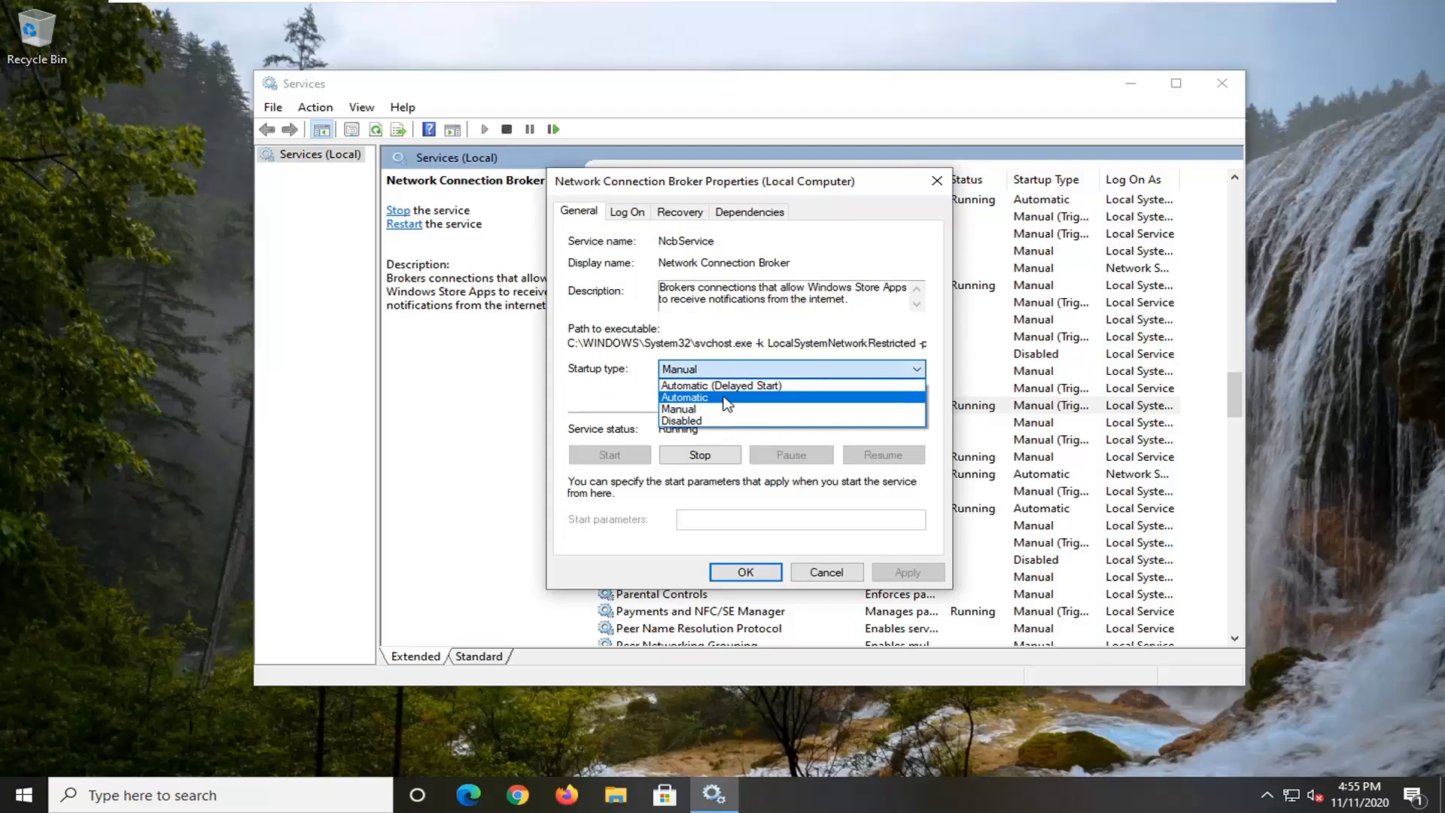
pyautogui.click(685, 397)
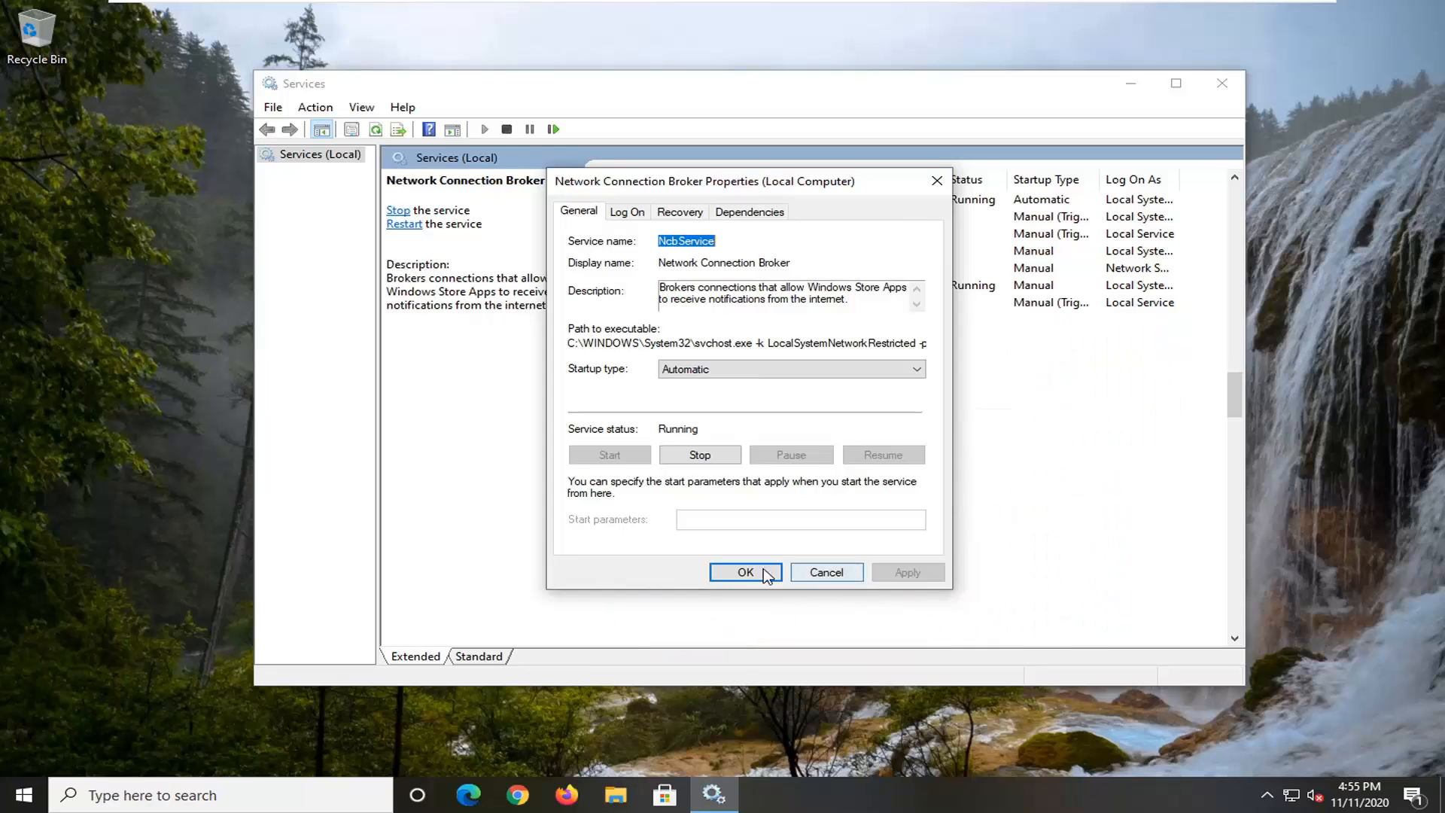
pyautogui.click(744, 572)
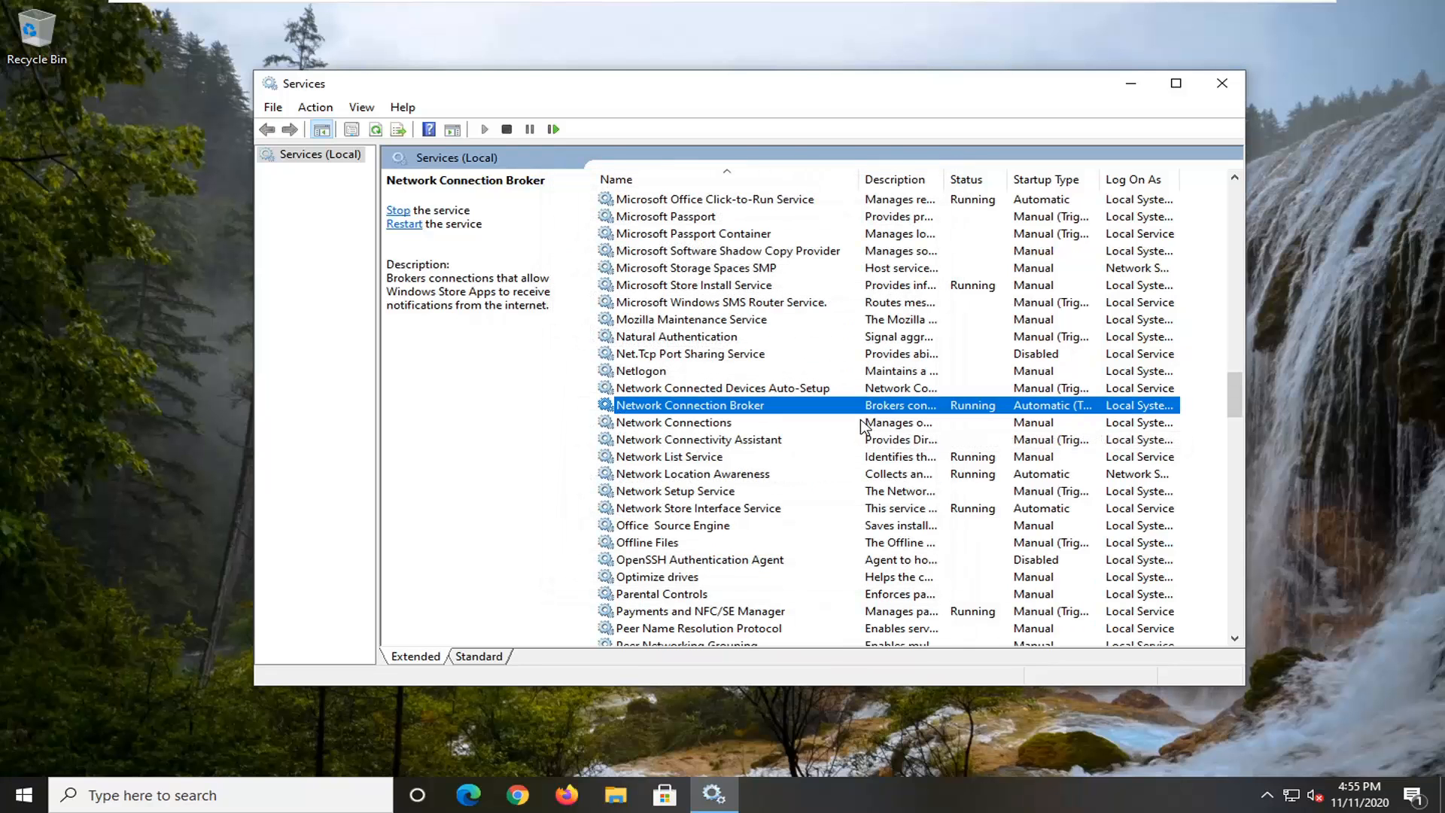
pyautogui.scroll(-3)
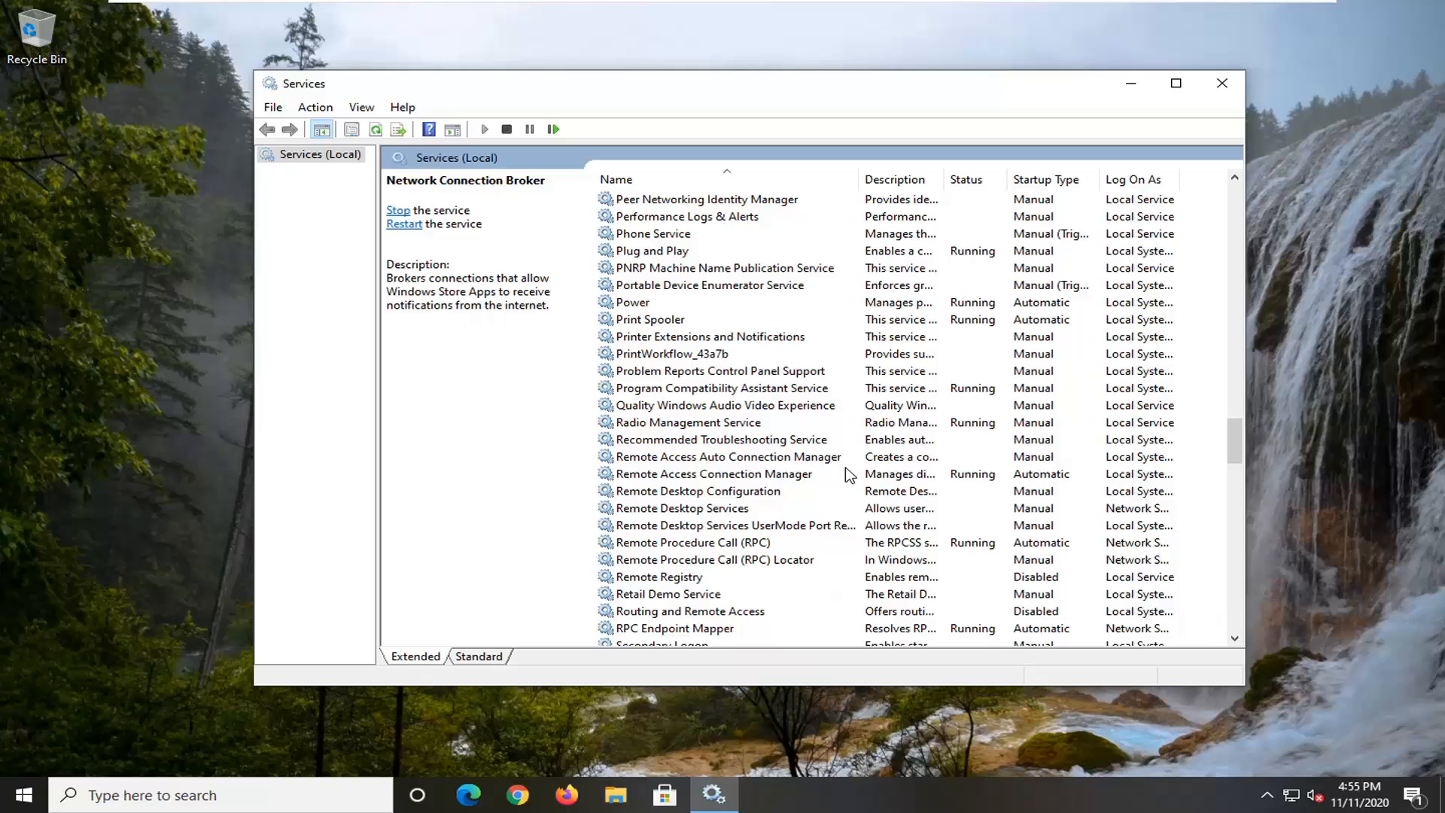
pyautogui.moveTo(714, 525)
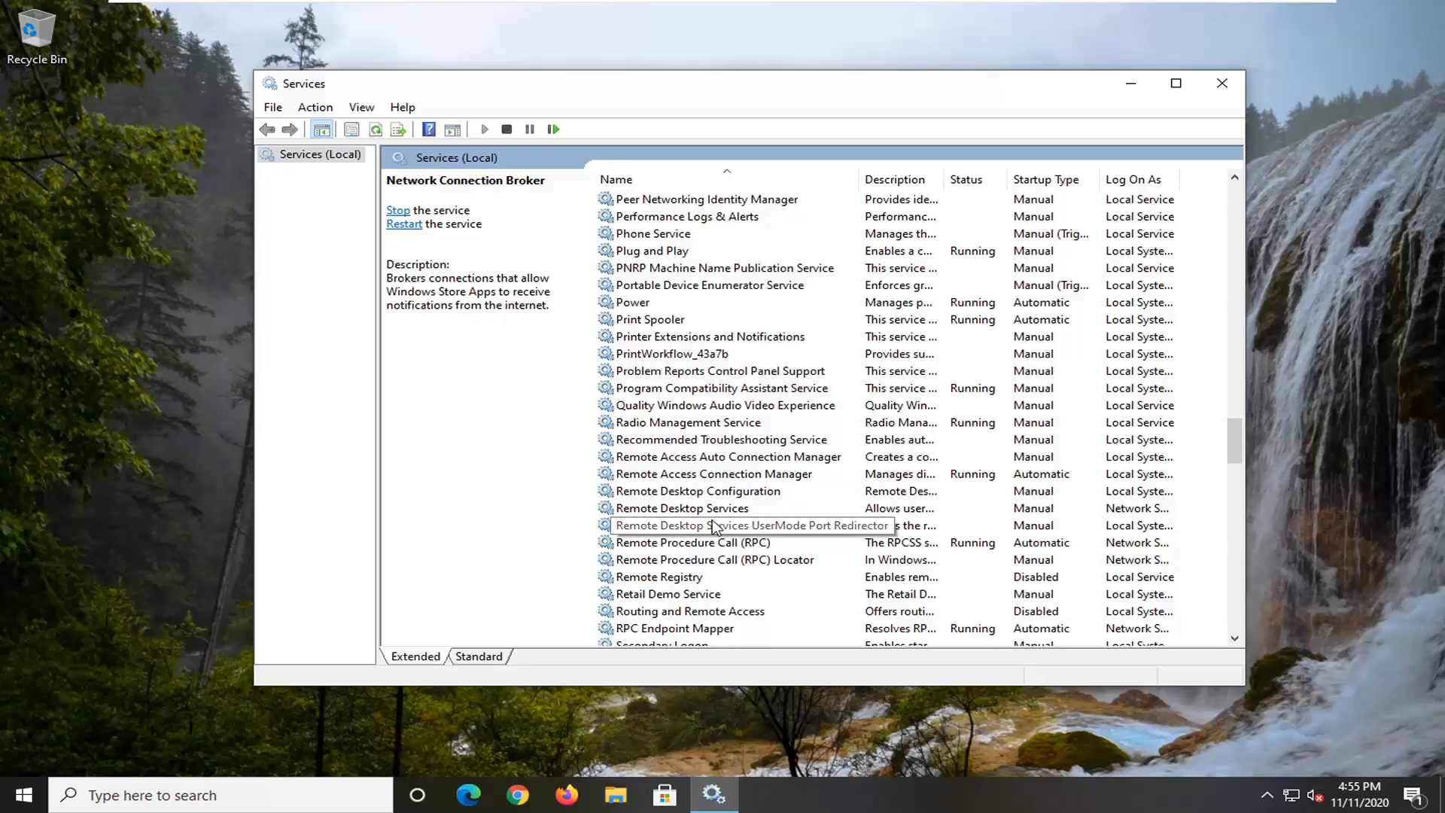
pyautogui.click(693, 542)
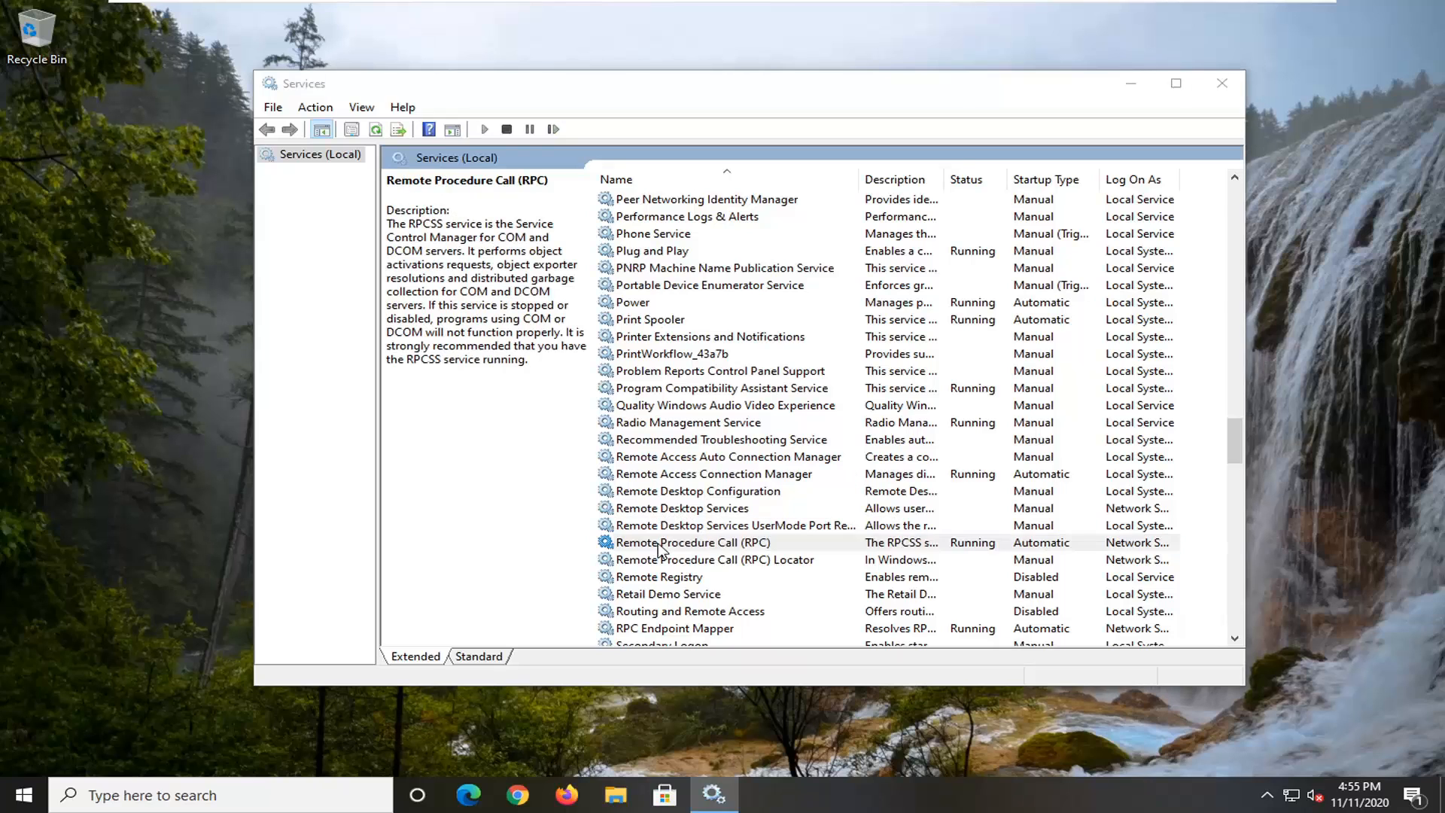
pyautogui.doubleClick(692, 542)
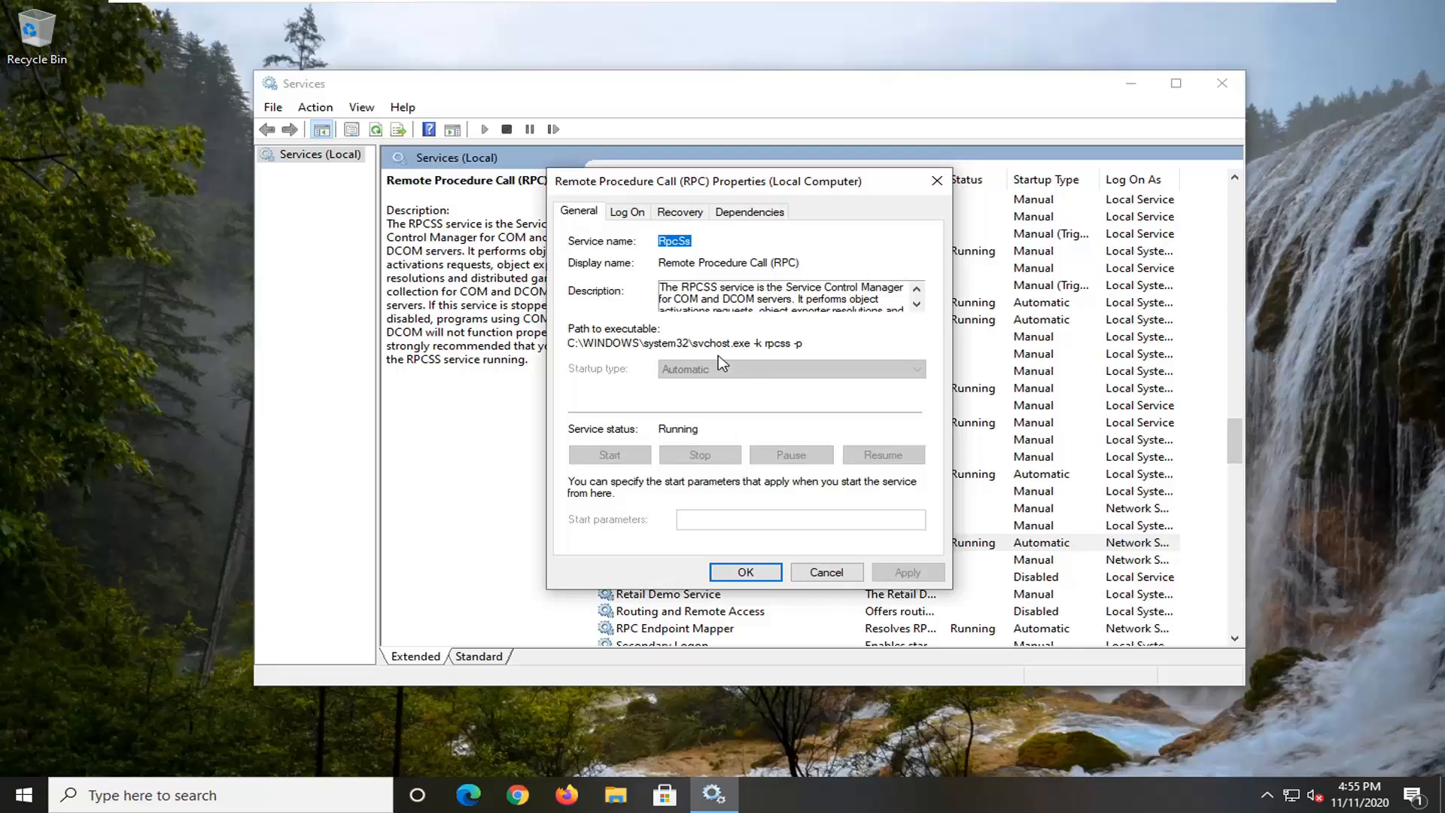
pyautogui.moveTo(740, 465)
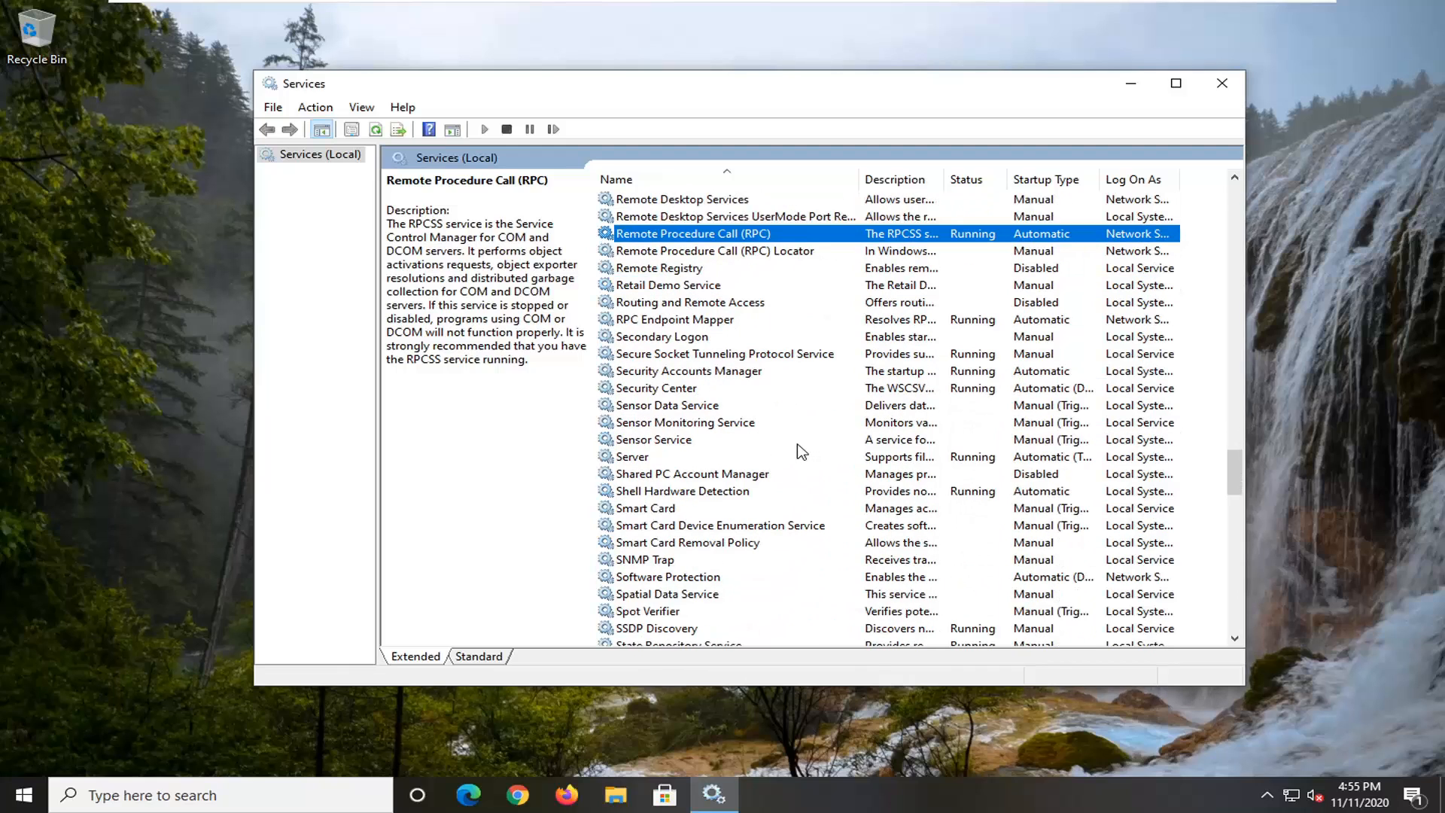
# Step: Set TCP/IP NetBIOS Helper's startup type to Automatic and save it
pyautogui.scroll(-3)
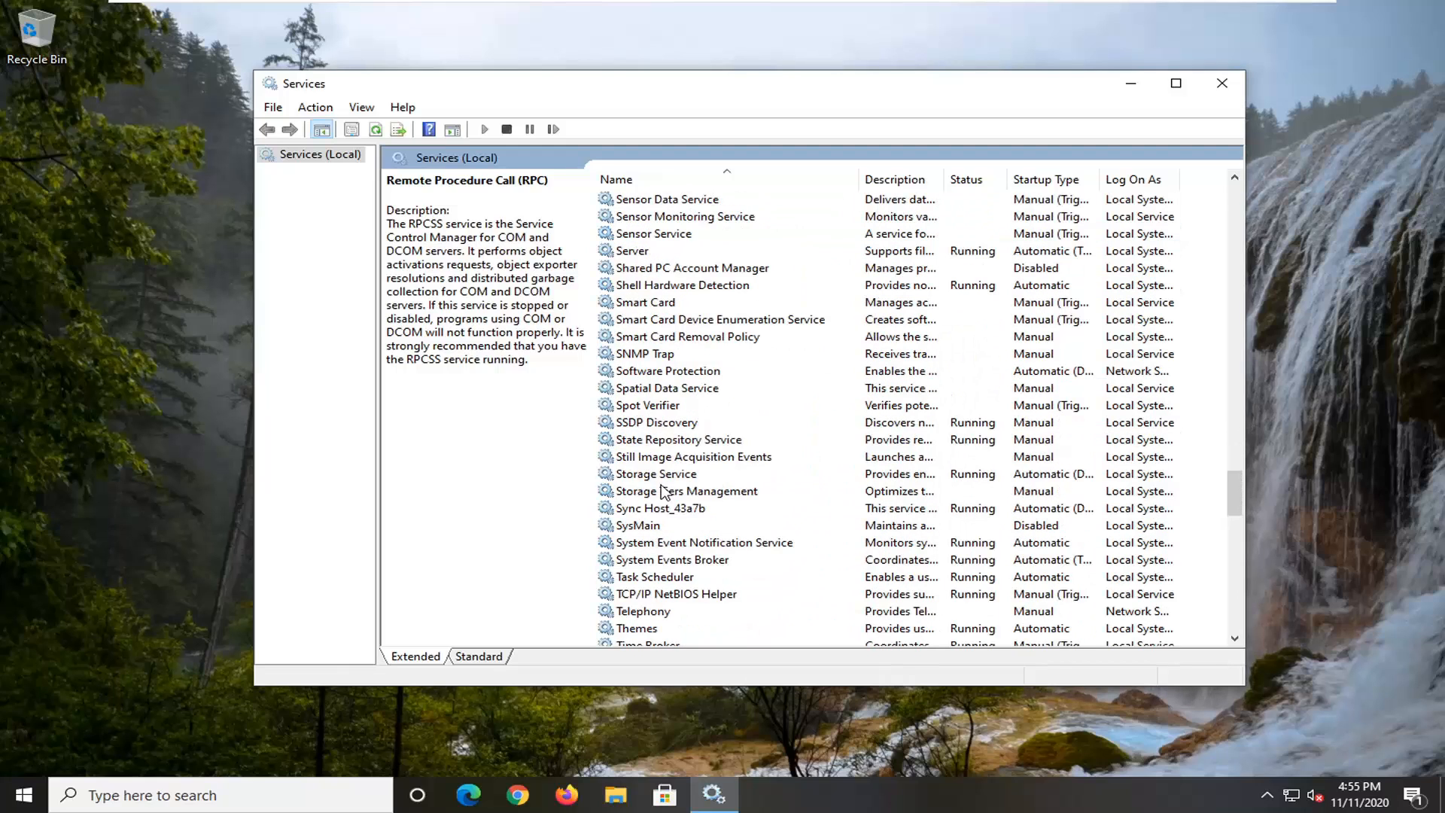
pyautogui.click(675, 490)
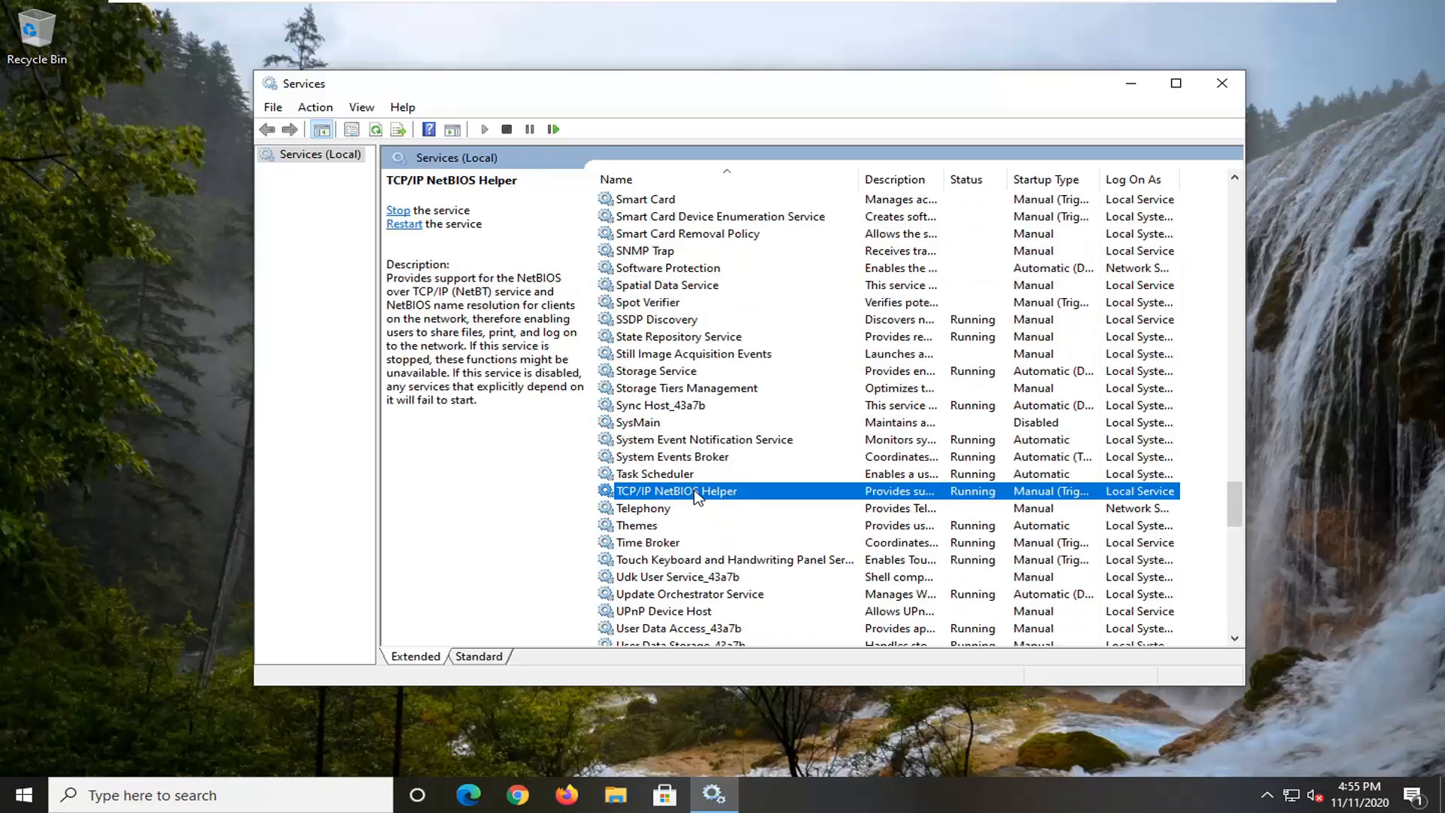
pyautogui.doubleClick(675, 490)
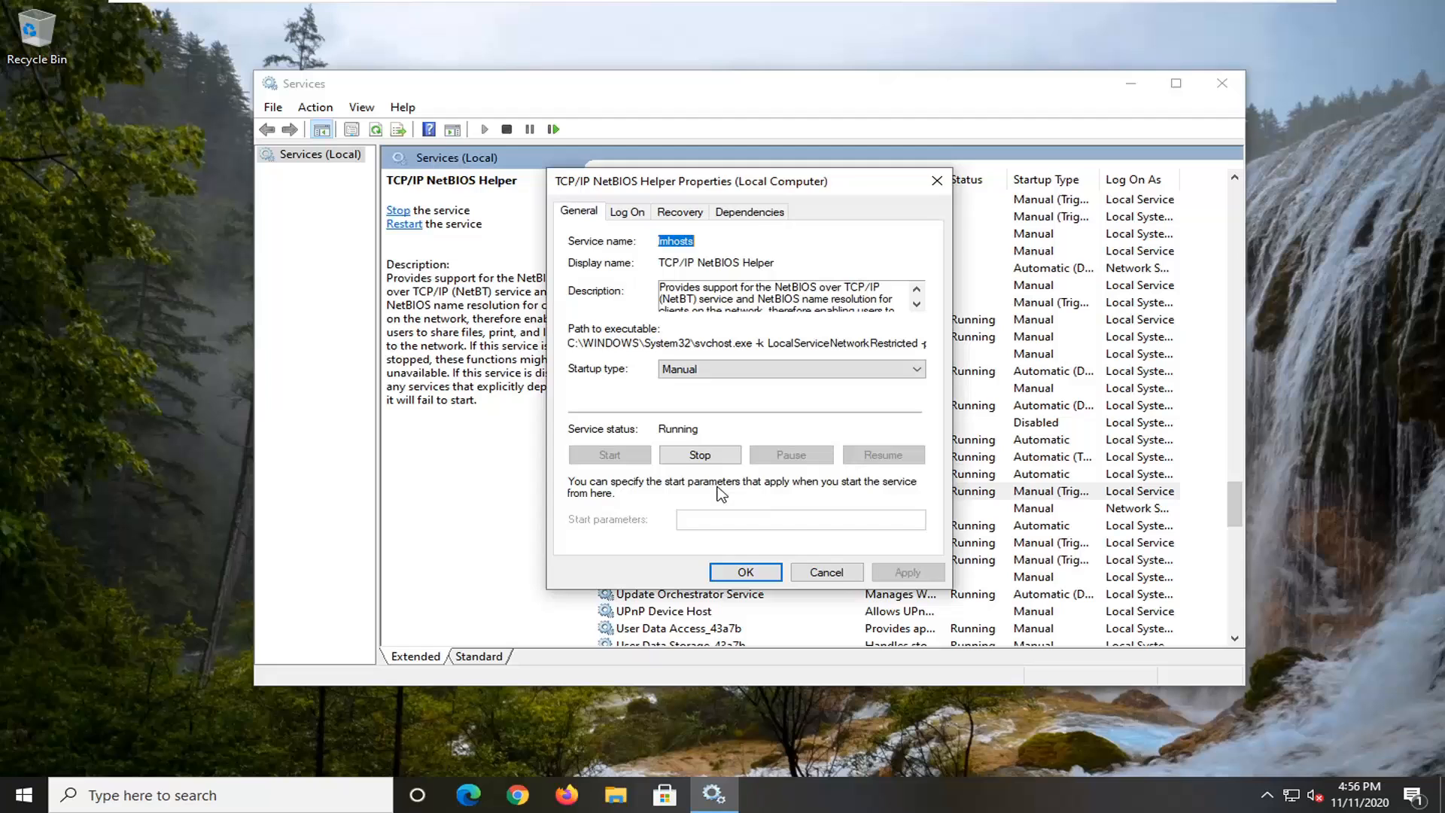
pyautogui.click(788, 369)
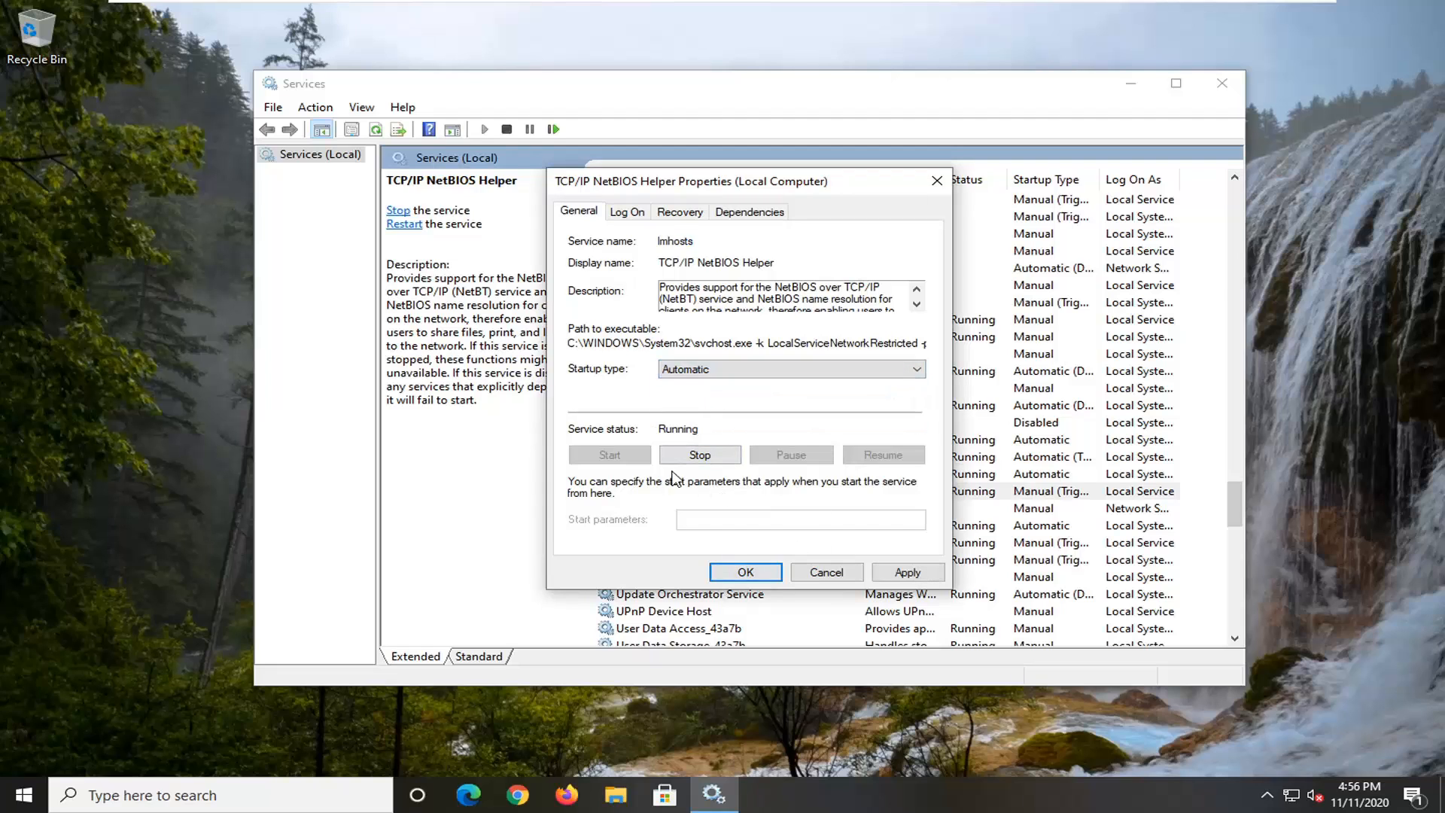
pyautogui.click(744, 572)
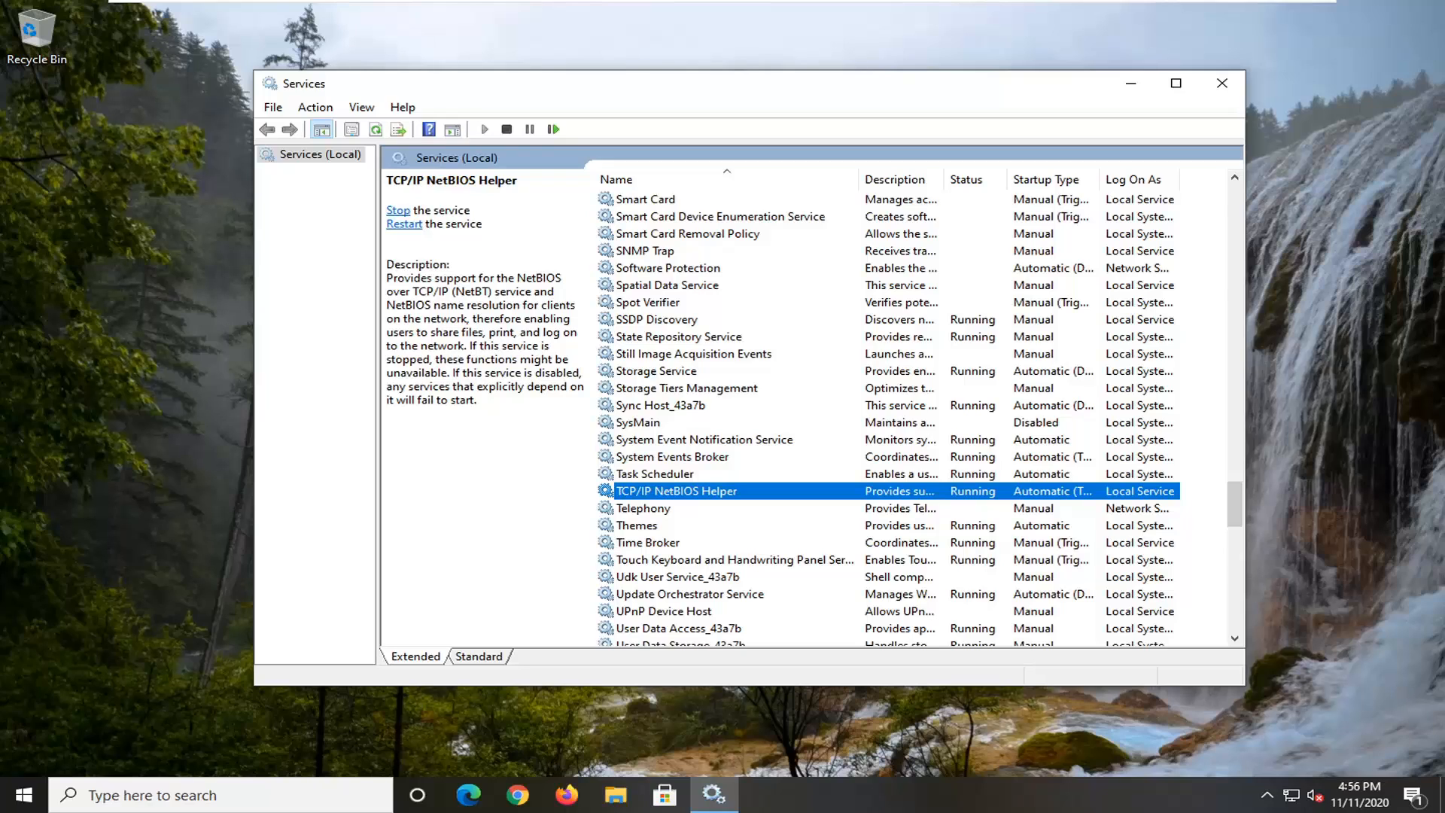
pyautogui.moveTo(806, 243)
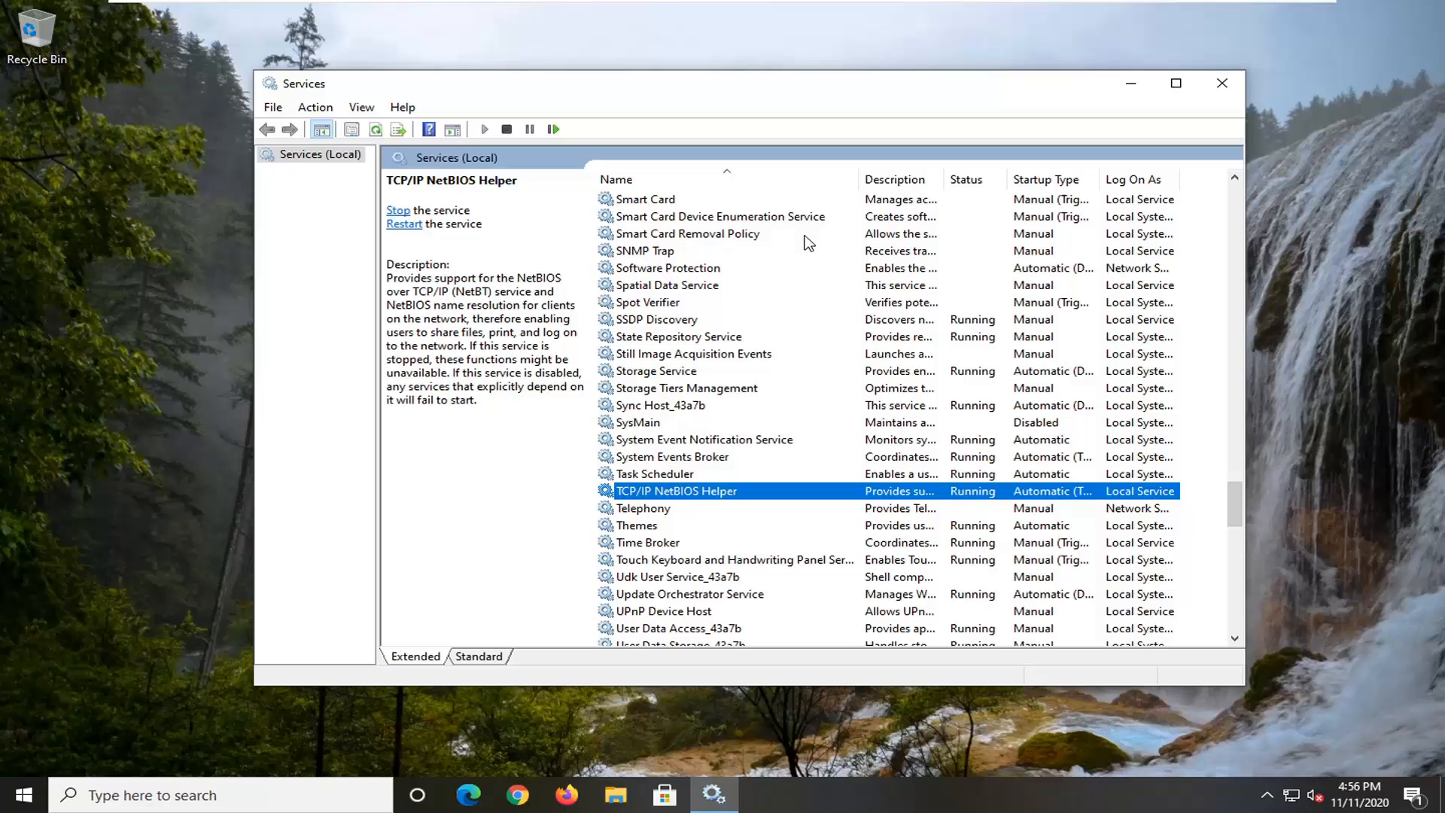
# Step: Run Command Prompt as administrator from a 'cmd' search and approve UAC
pyautogui.click(1220, 83)
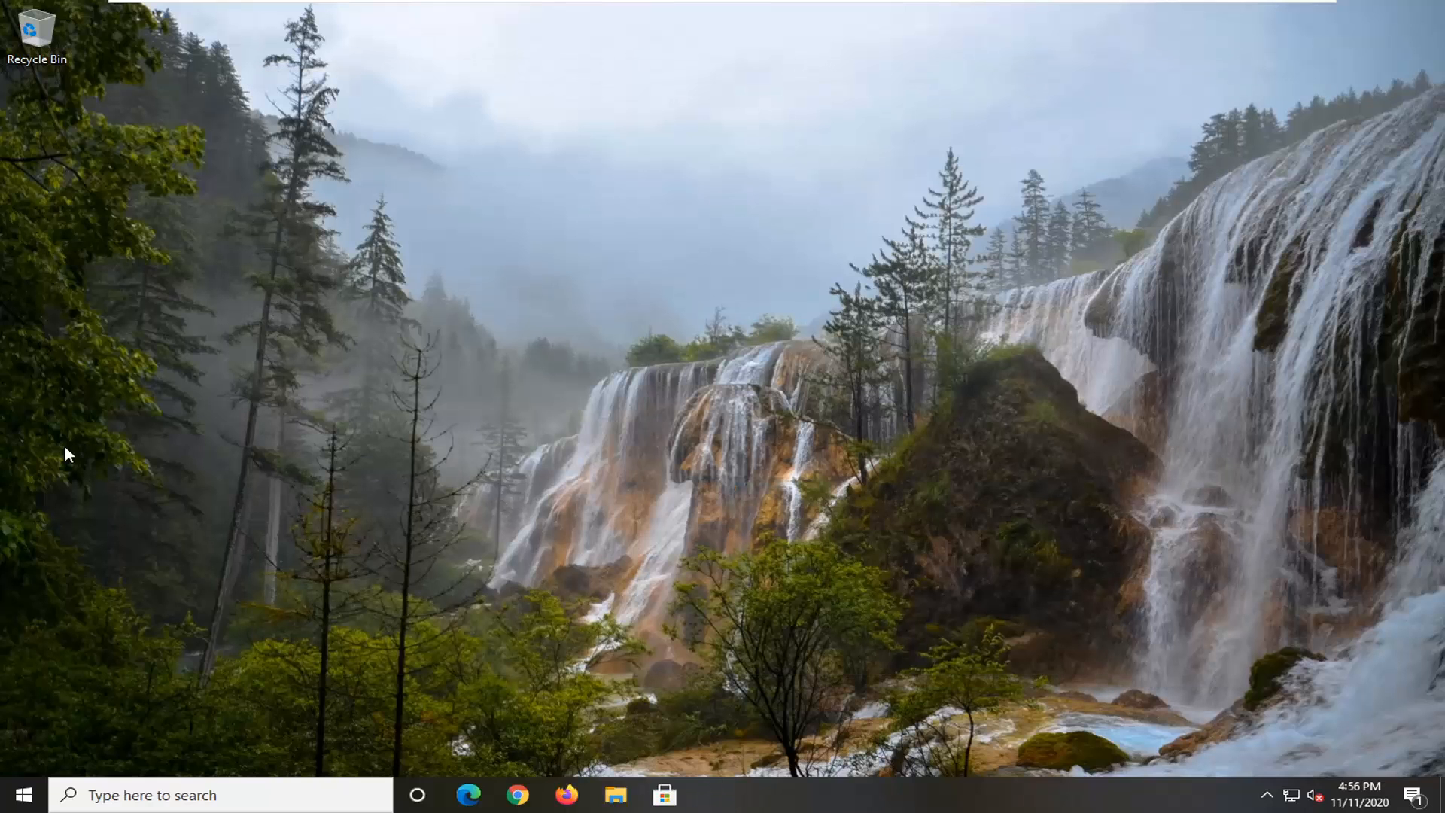
pyautogui.write('cmd')
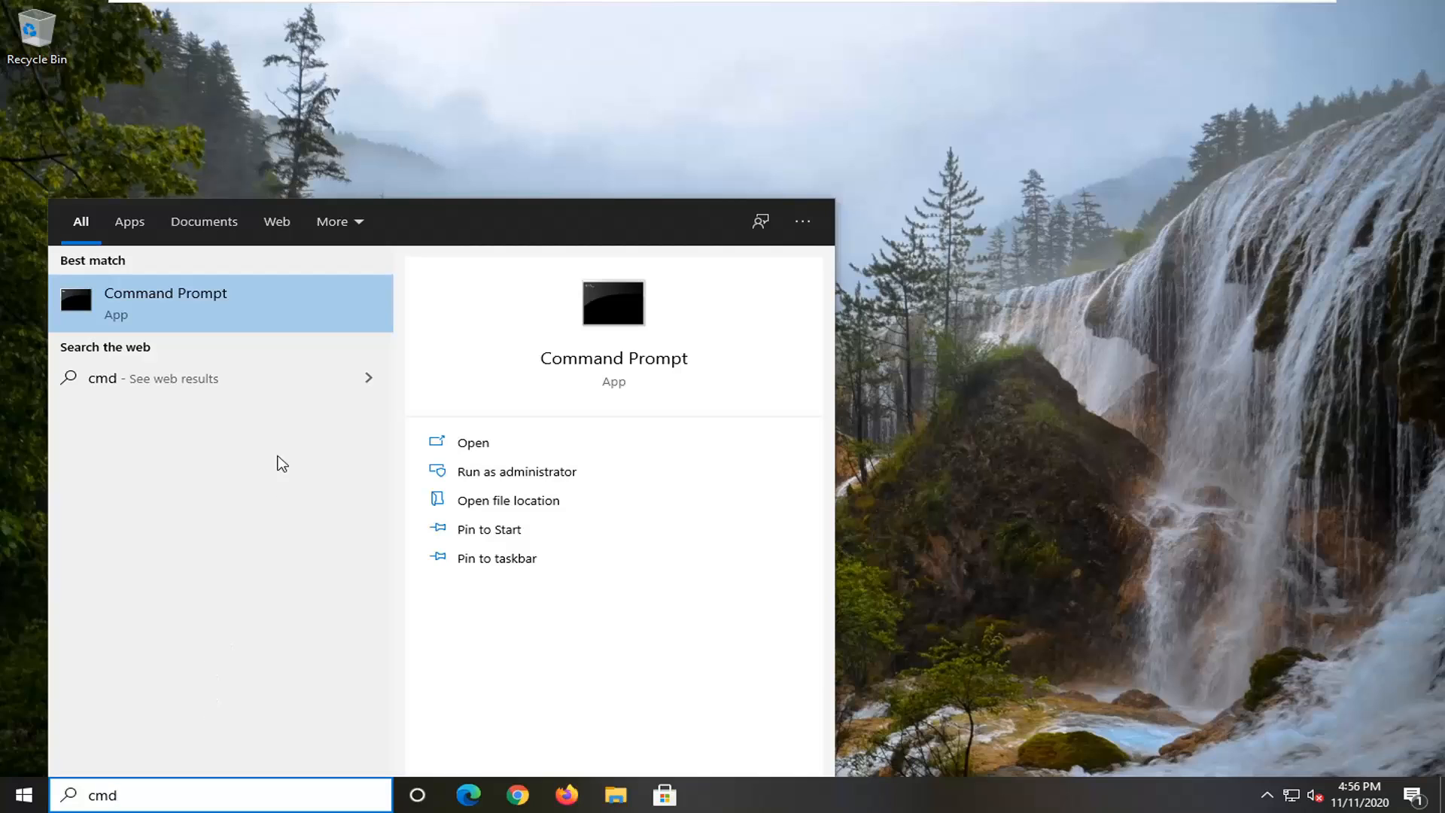
pyautogui.moveTo(203, 304)
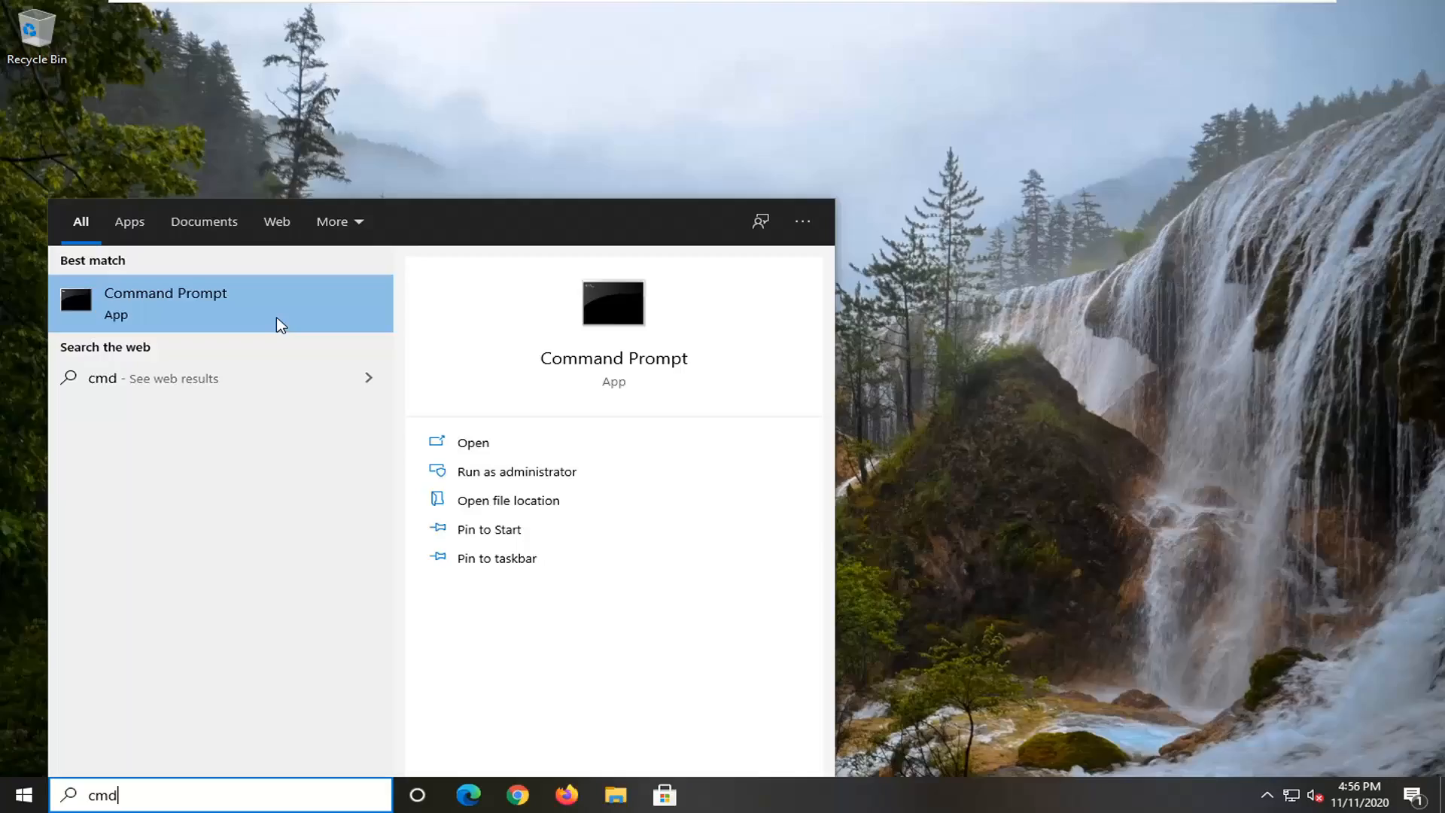
pyautogui.click(517, 471)
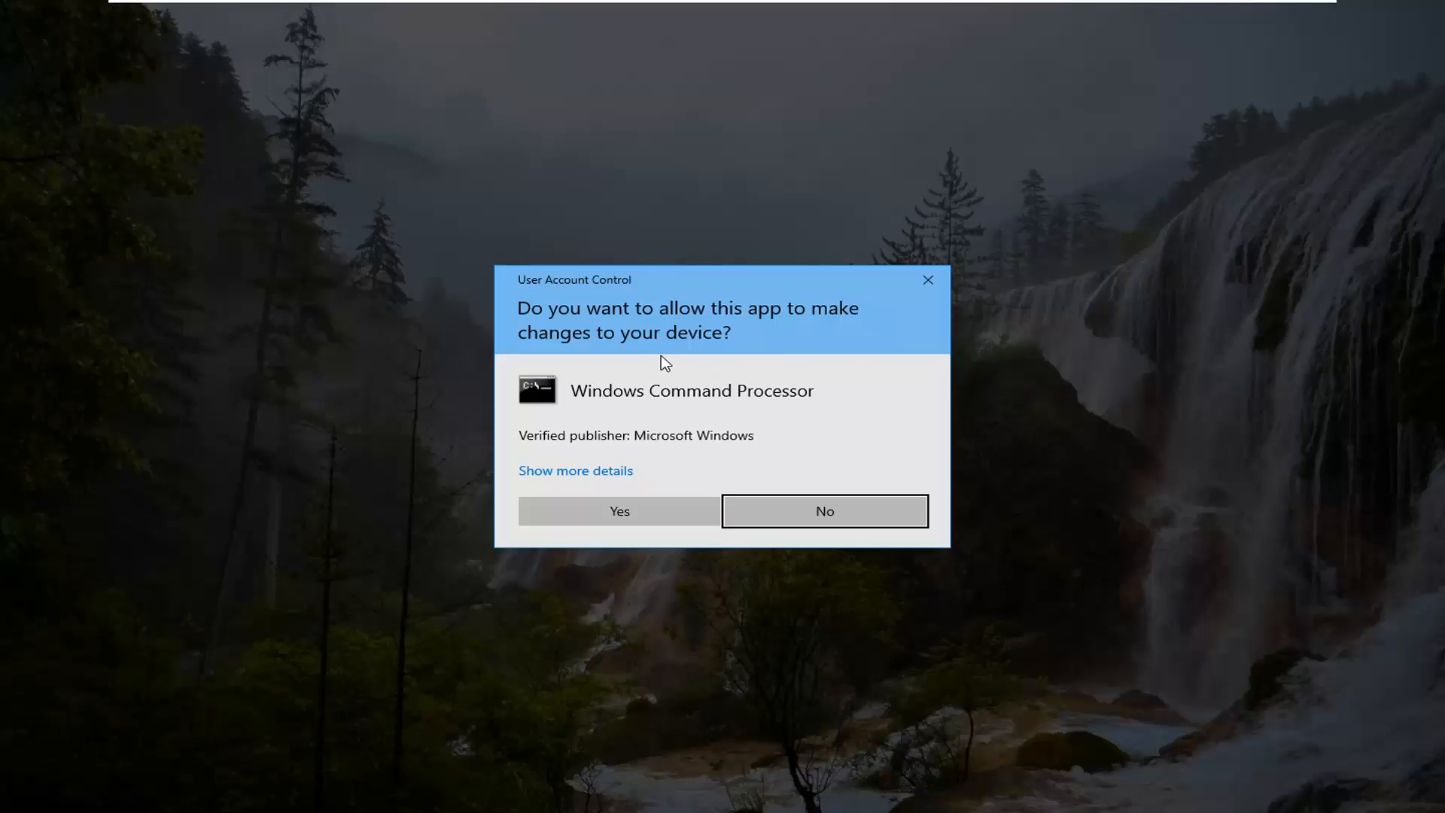
pyautogui.click(618, 510)
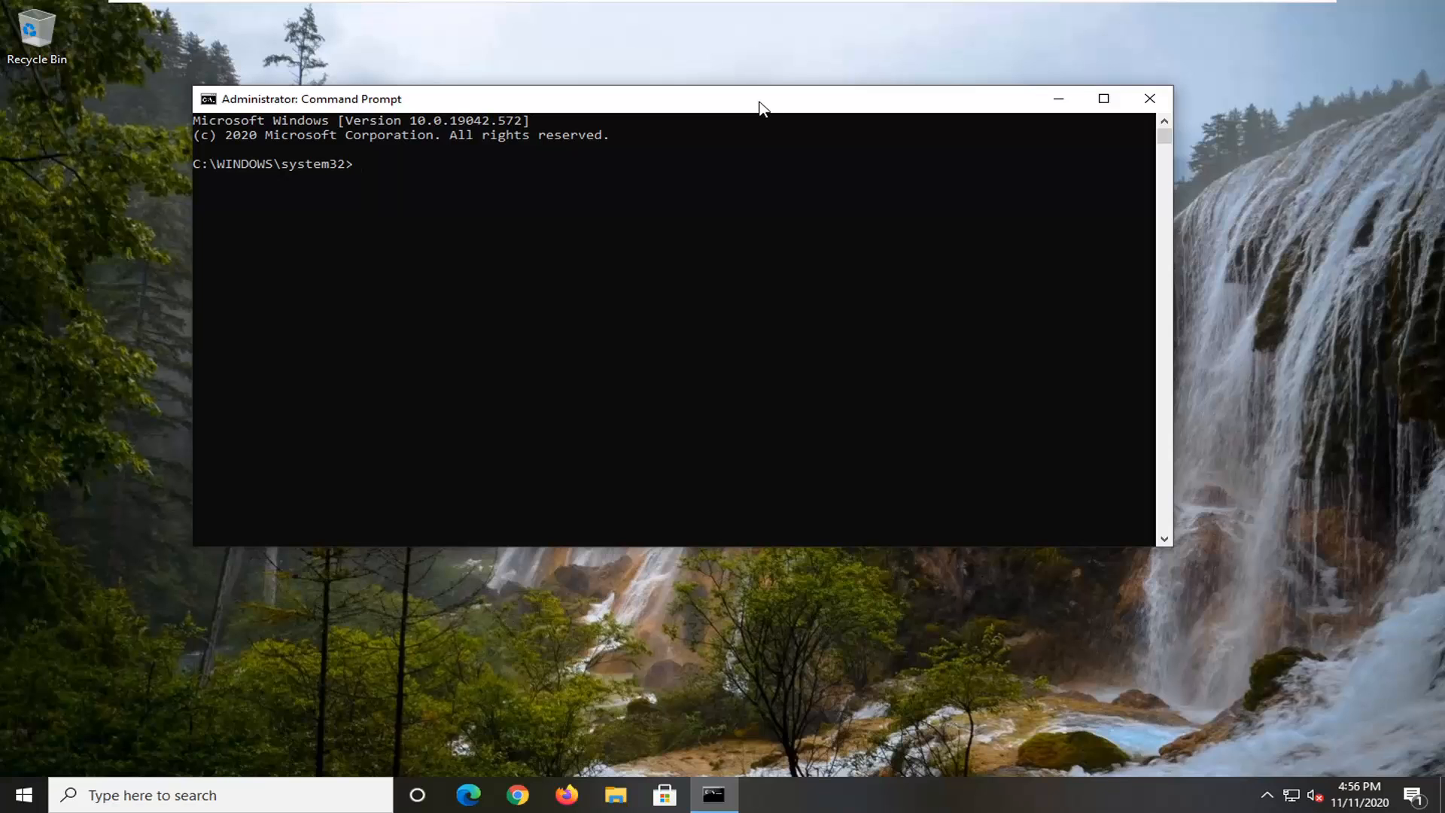
# Step: Enter 'sfc /scannow' at the administrator Command Prompt
pyautogui.write('sfc /scannow')
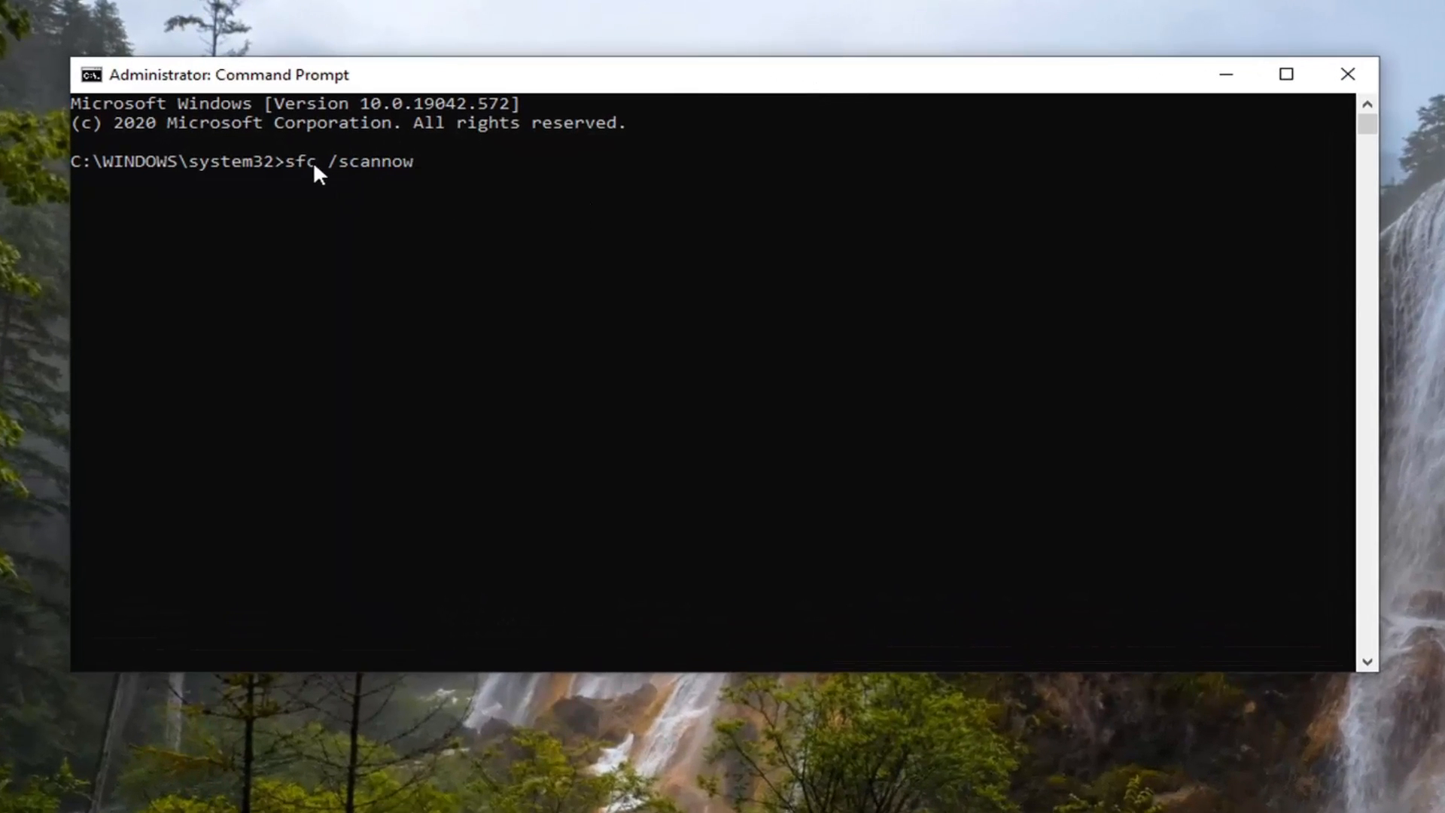
pyautogui.moveTo(323, 197)
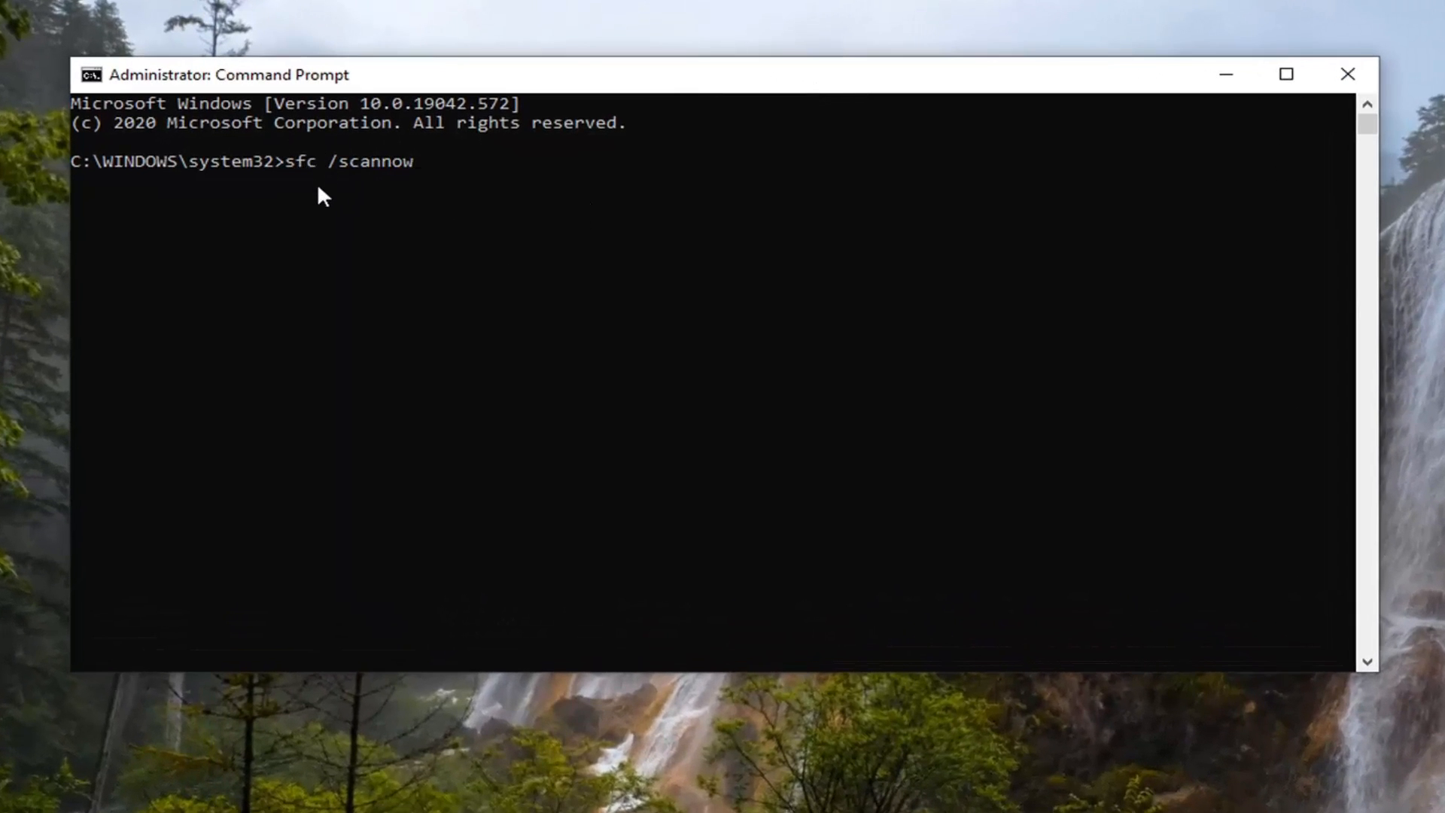
pyautogui.moveTo(434, 269)
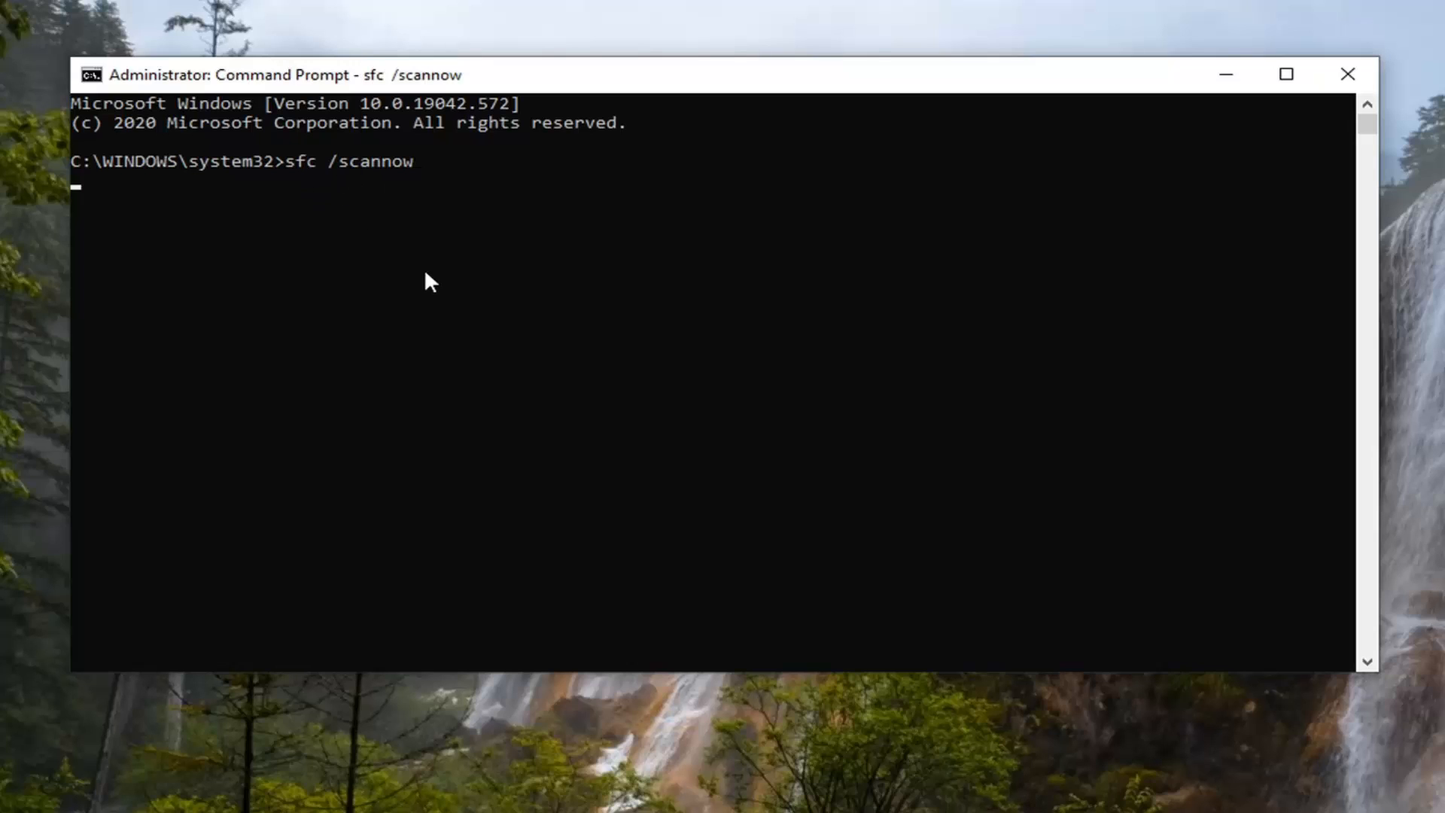
pyautogui.press('enter')
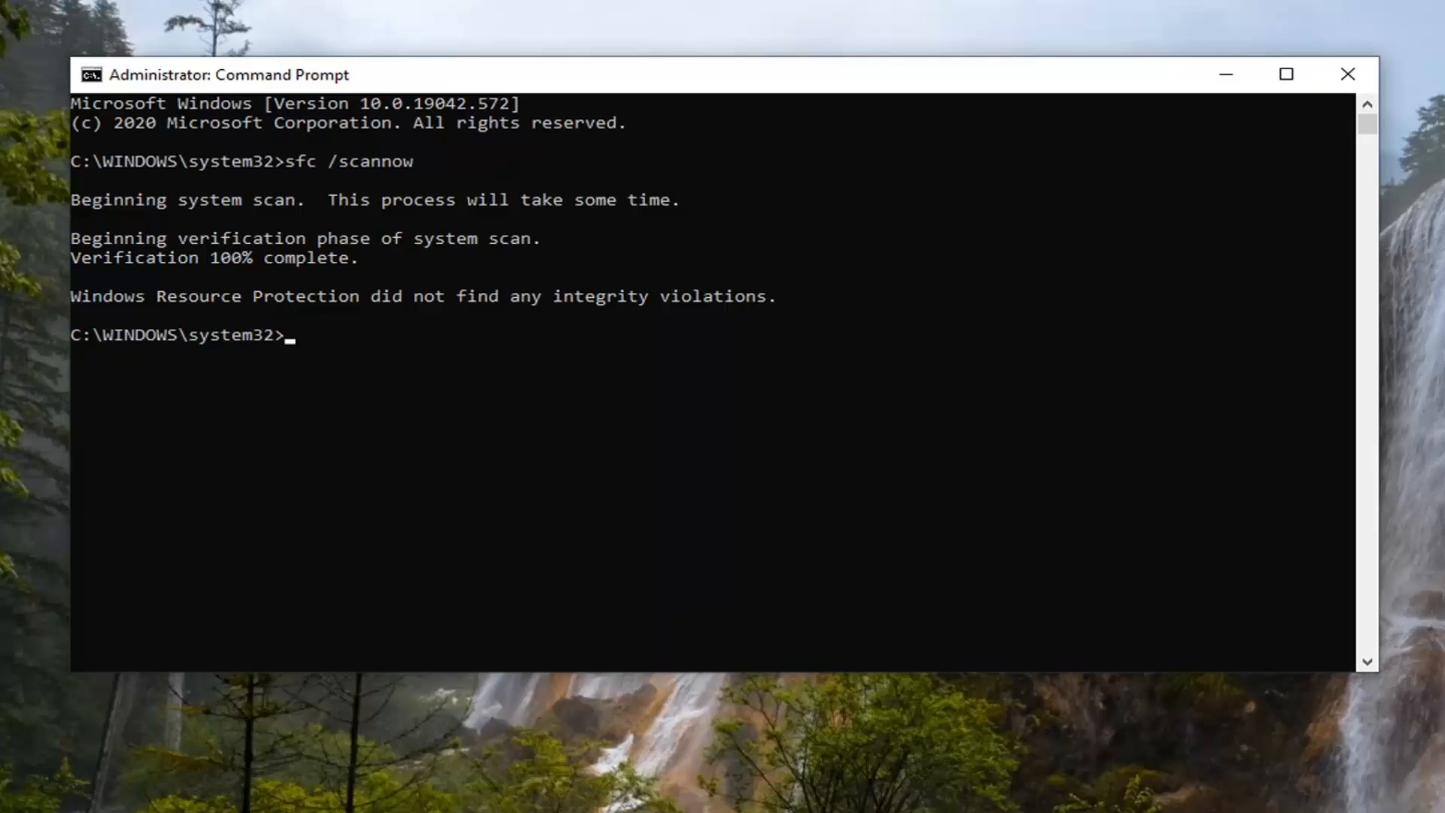
pyautogui.moveTo(866, 324)
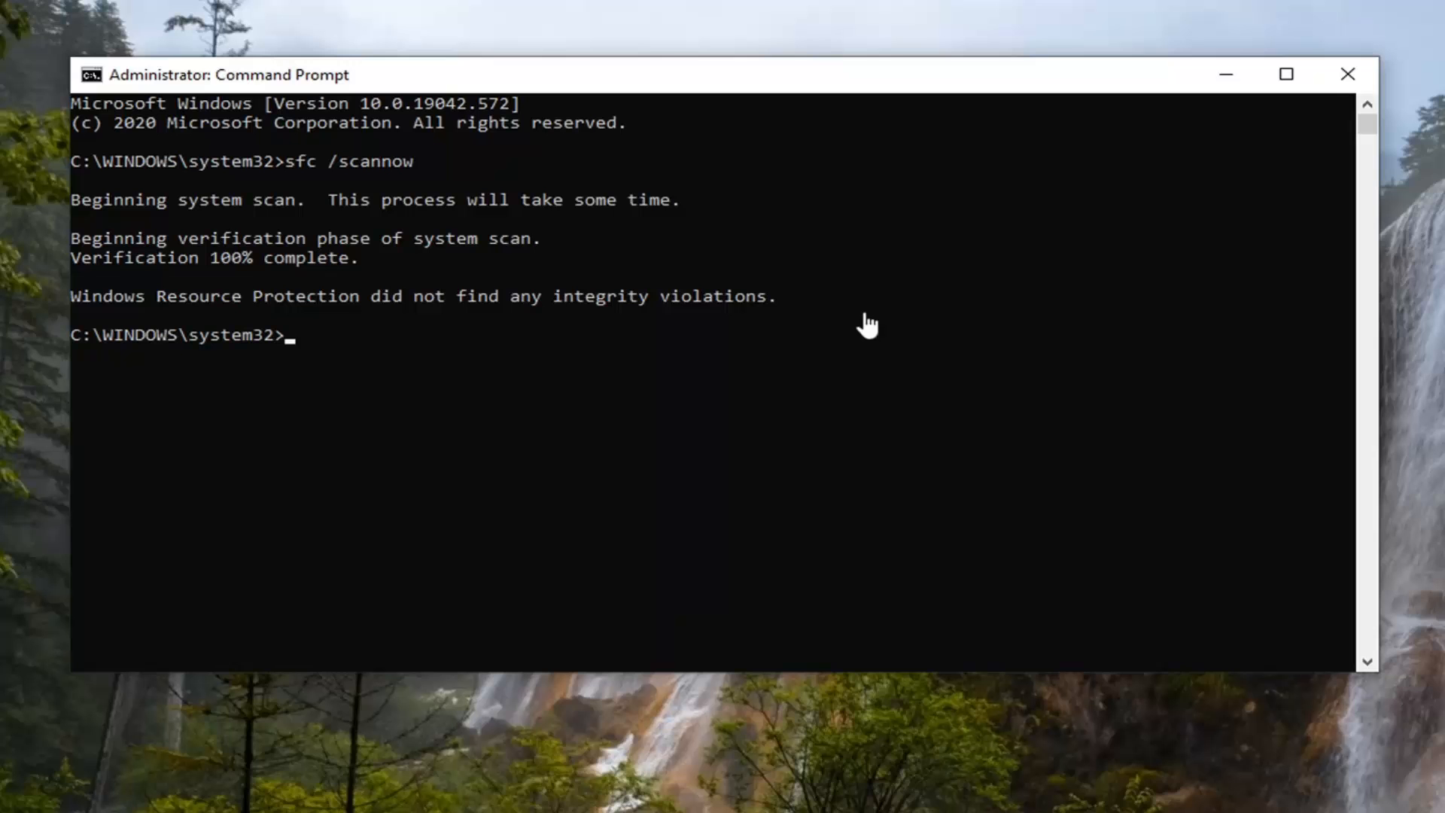
# Step: Close the administrator Command Prompt window after the clean scan
pyautogui.click(1346, 75)
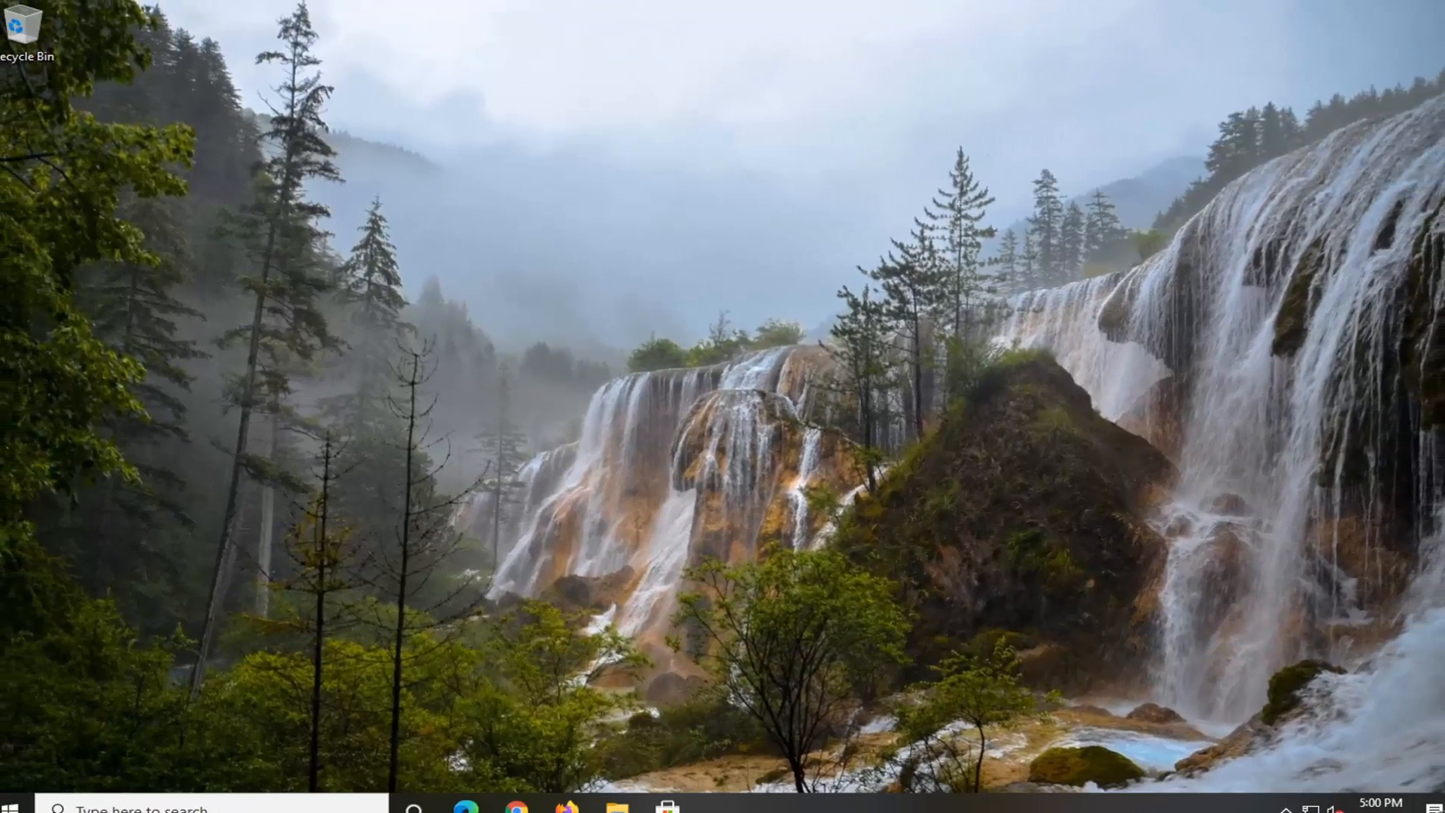